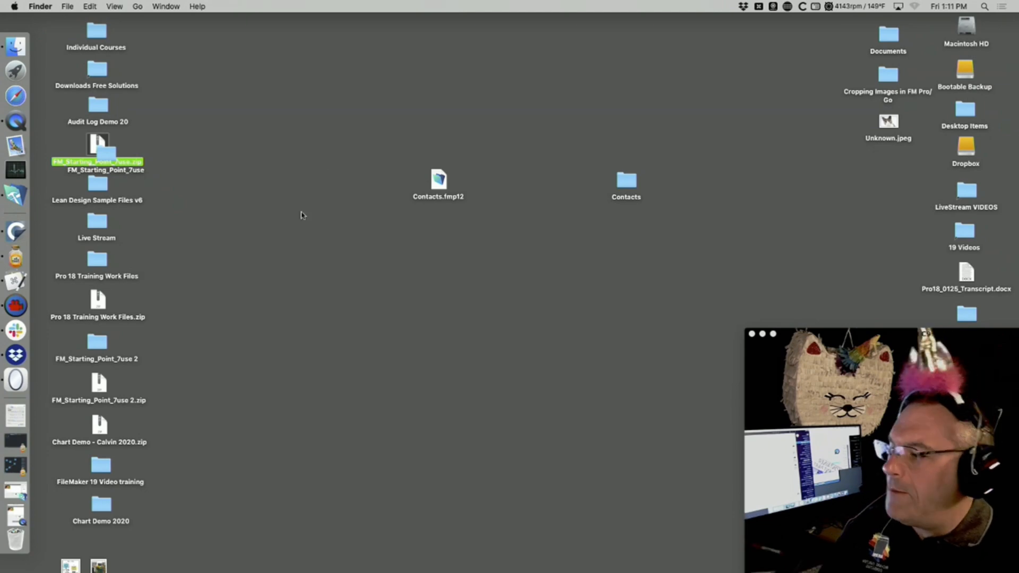
Step: Open FM_Starting_Point_7use.fmp12 from its unzipped folder on the desktop
{"action": "left_click_drag", "start_coordinate": [98, 146], "coordinate": [166, 251]}
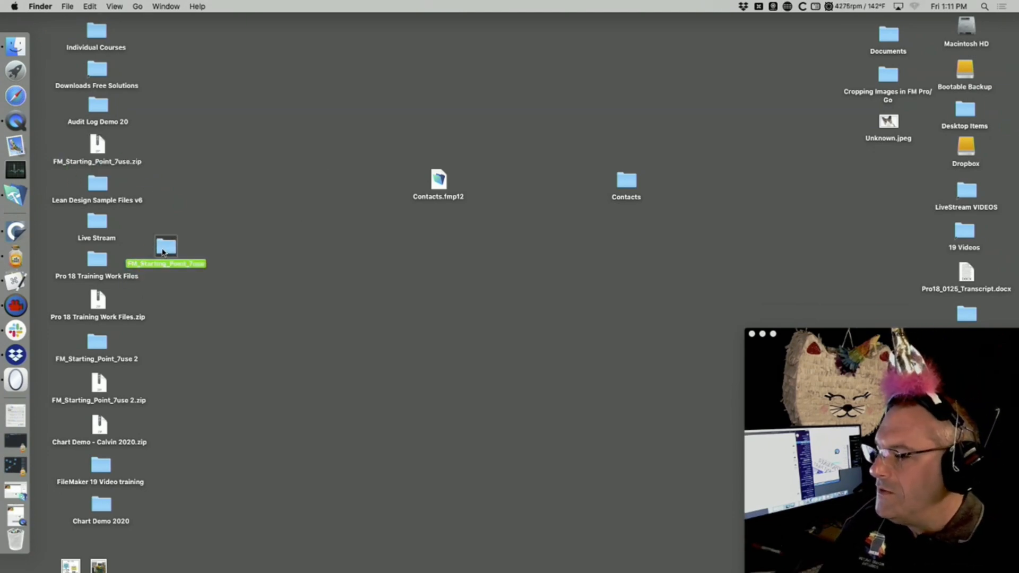
{"action": "double_click", "coordinate": [165, 245]}
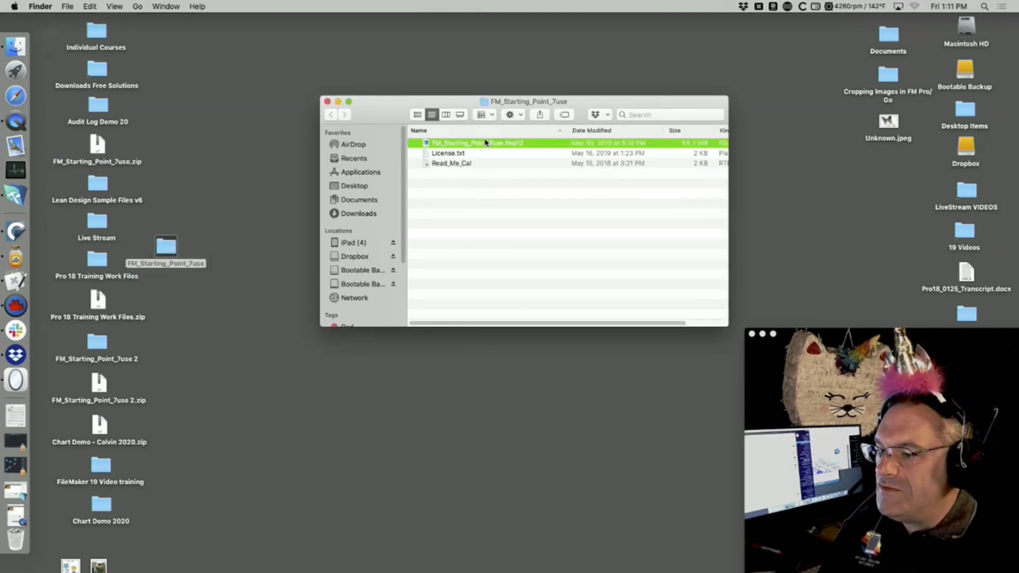
{"action": "double_click", "coordinate": [478, 142]}
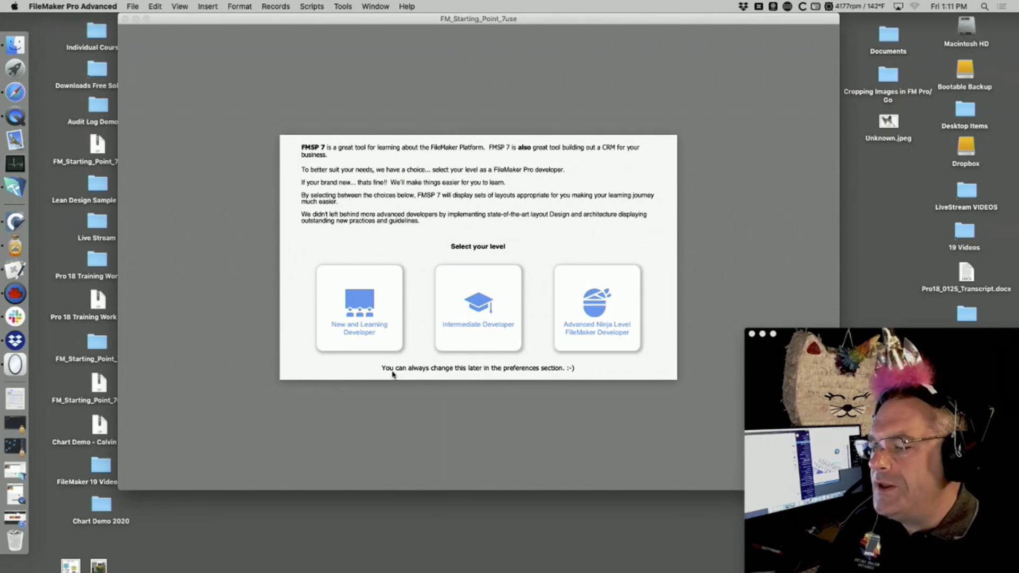
Step: Choose the New and Learning Developer level on the welcome screen
{"action": "left_click", "coordinate": [478, 308]}
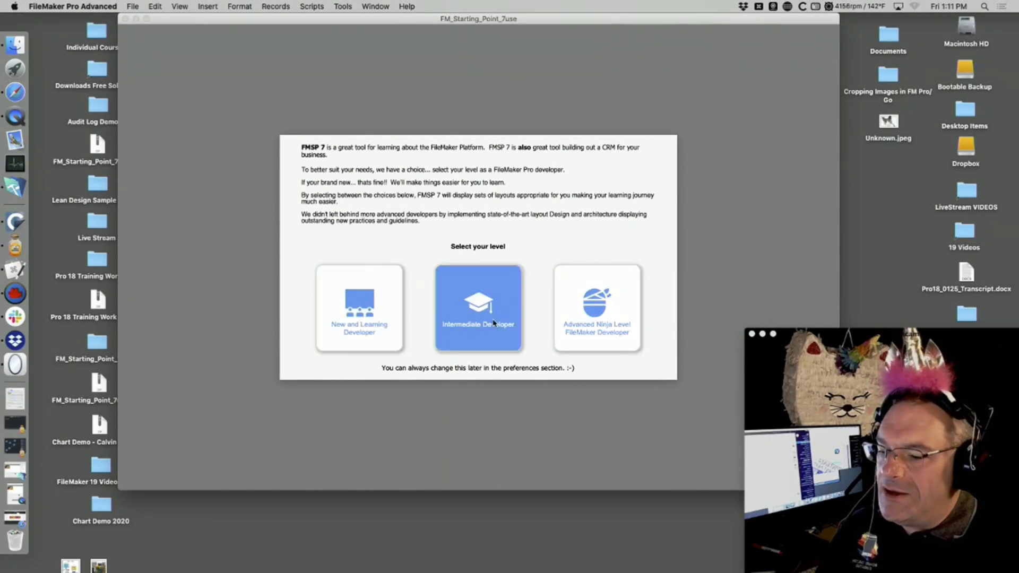
{"action": "left_click", "coordinate": [359, 309]}
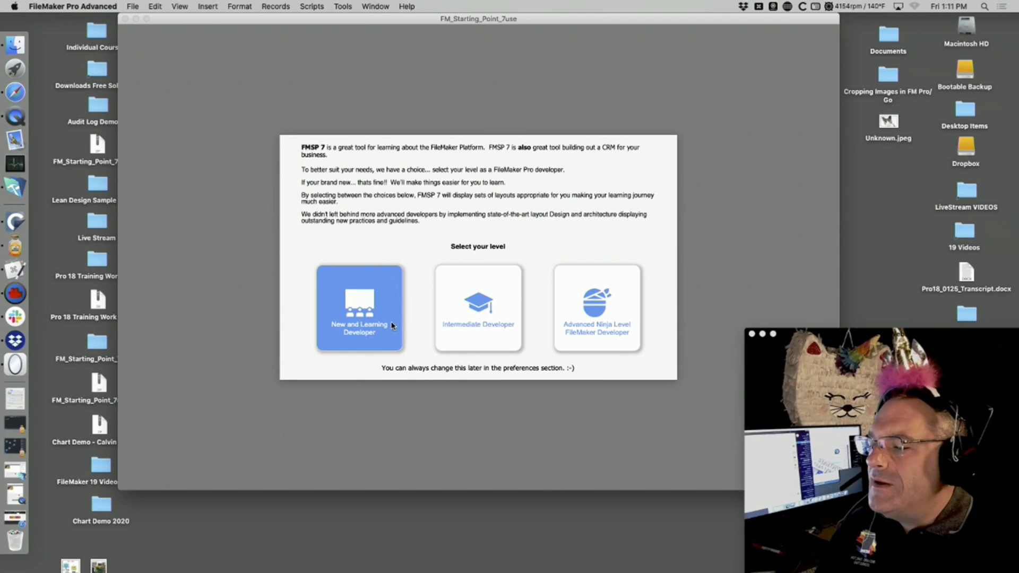
{"action": "left_click", "coordinate": [360, 307]}
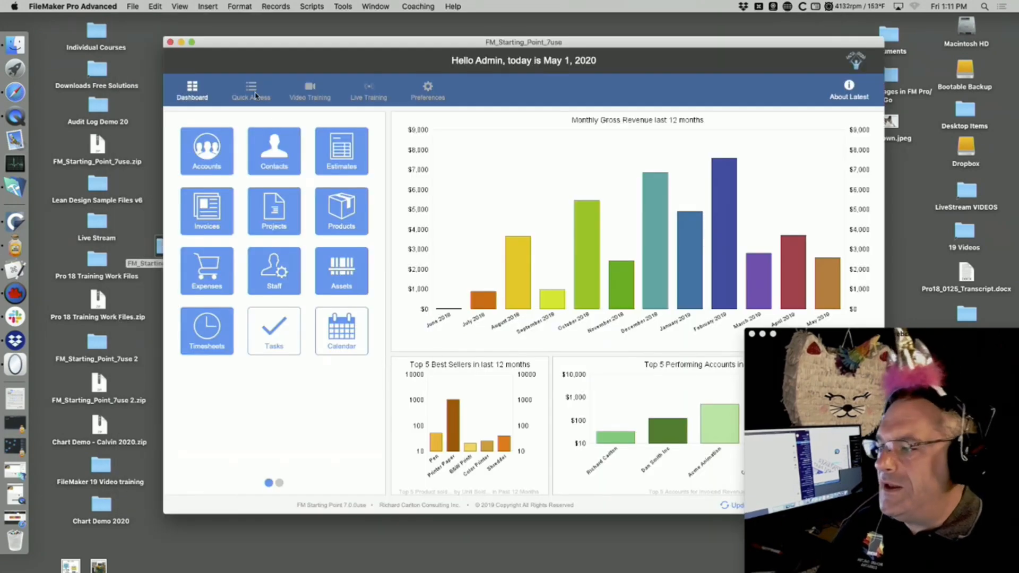
Step: Browse from the dashboard to Contacts, then the Invoices tab and Layout mode
{"action": "left_click", "coordinate": [273, 152]}
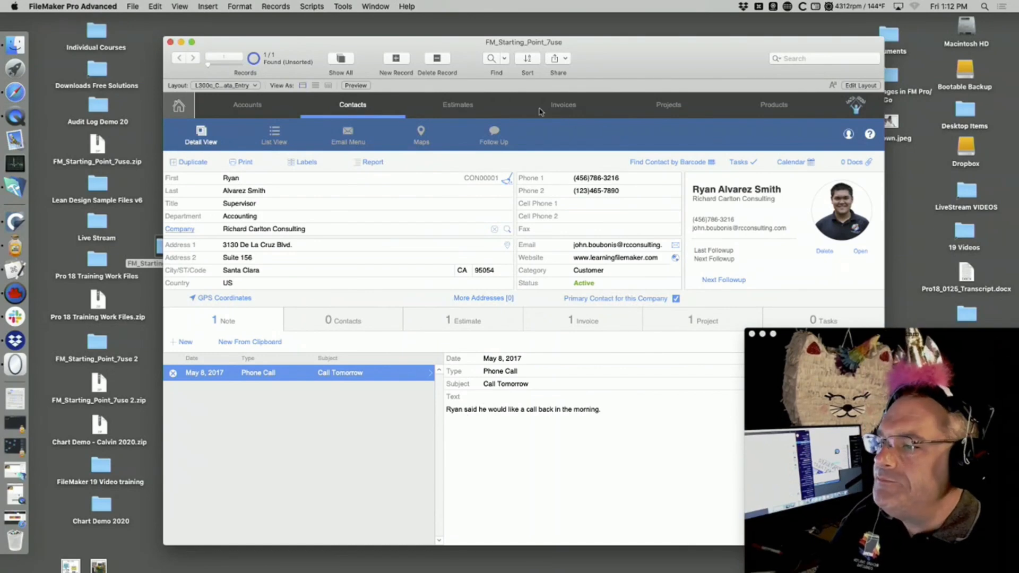
{"action": "left_click", "coordinate": [563, 105]}
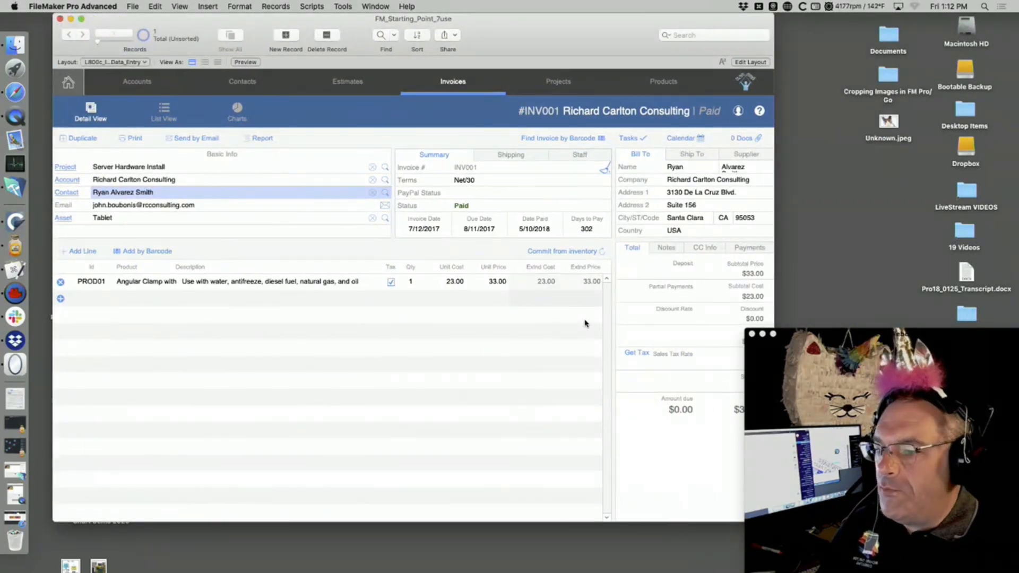
{"action": "left_click", "coordinate": [750, 62]}
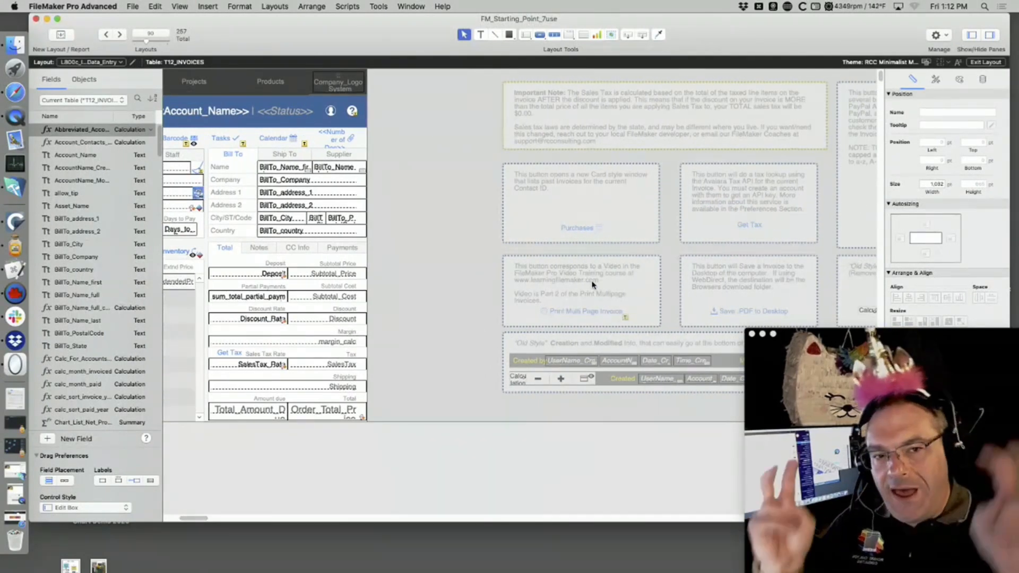
{"action": "mouse_move", "coordinate": [679, 280]}
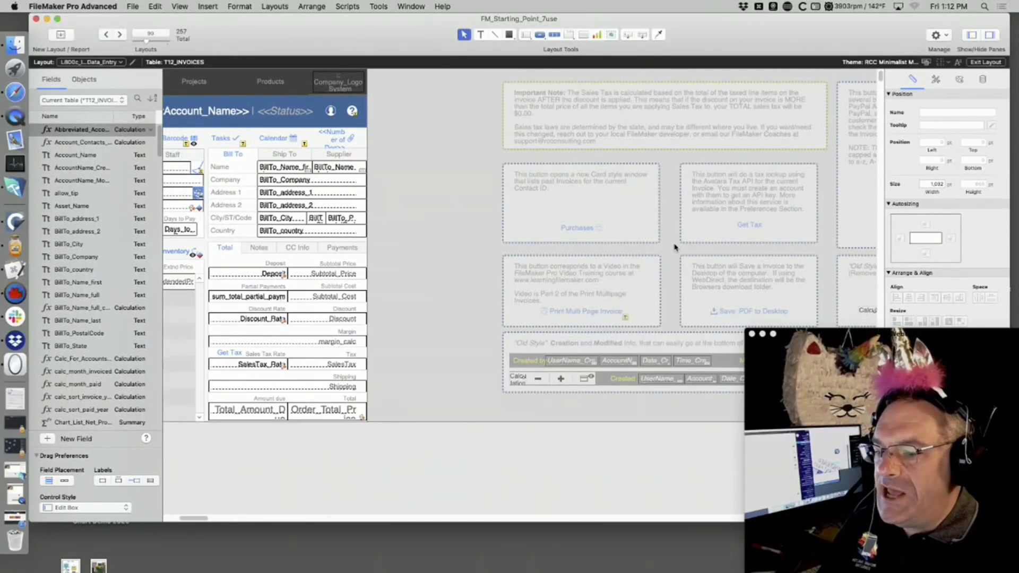
Step: Drag the Save .PDF to Desktop button into the invoice header beside the title and exit Layout mode
{"action": "left_click", "coordinate": [748, 311]}
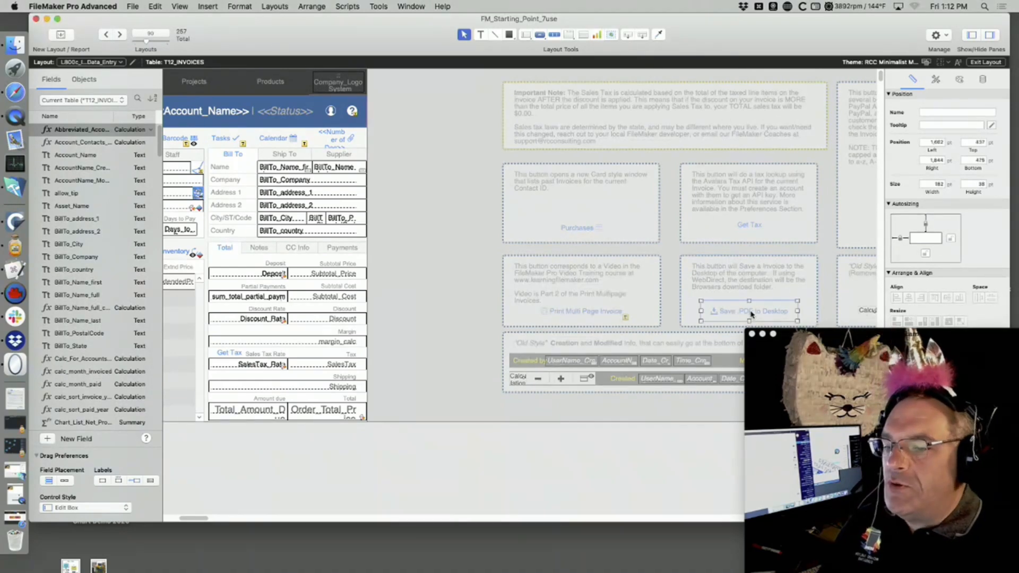
{"action": "left_click_drag", "start_coordinate": [749, 310], "coordinate": [218, 134]}
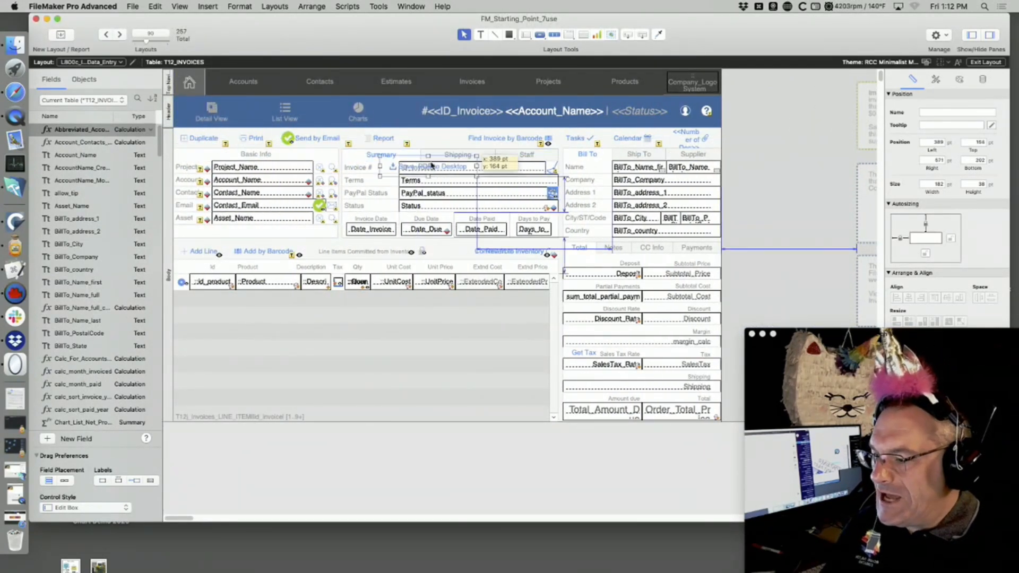
{"action": "left_click_drag", "start_coordinate": [435, 165], "coordinate": [435, 117]}
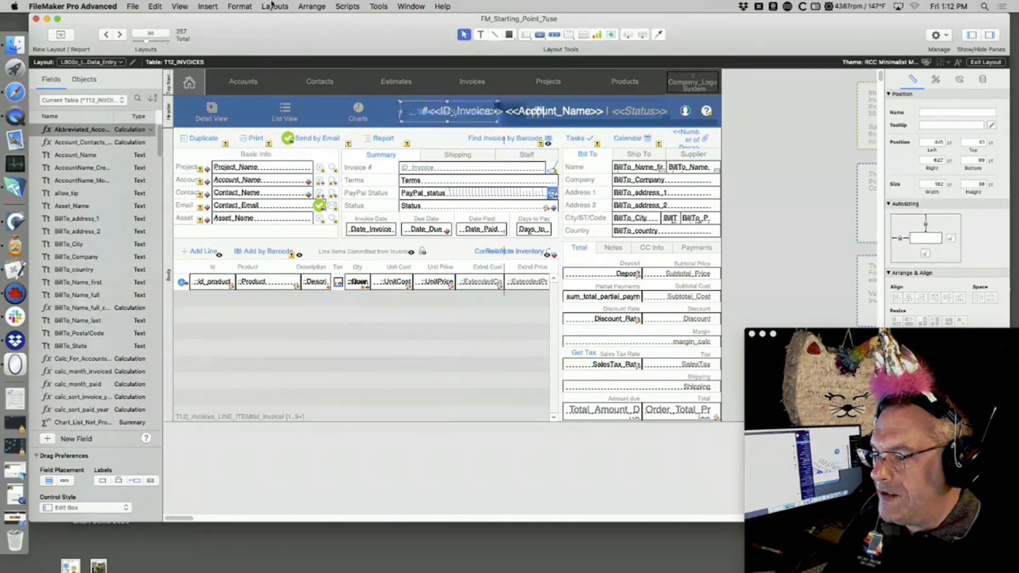
{"action": "left_click", "coordinate": [239, 6]}
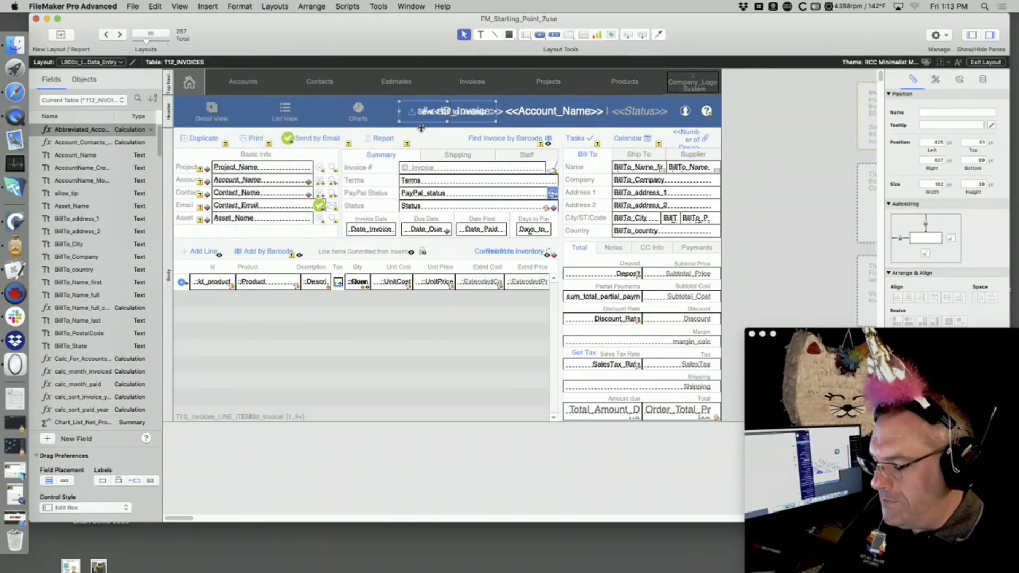
{"action": "left_click", "coordinate": [985, 62]}
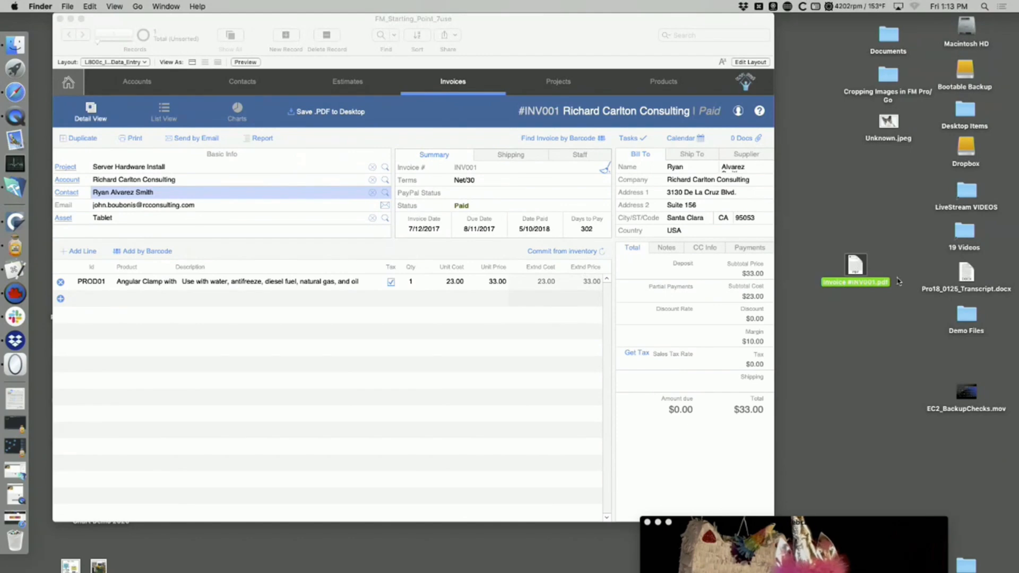
Step: View the saved Invoice #INV001.pdf from the desktop, then return to Layout mode
{"action": "double_click", "coordinate": [855, 266]}
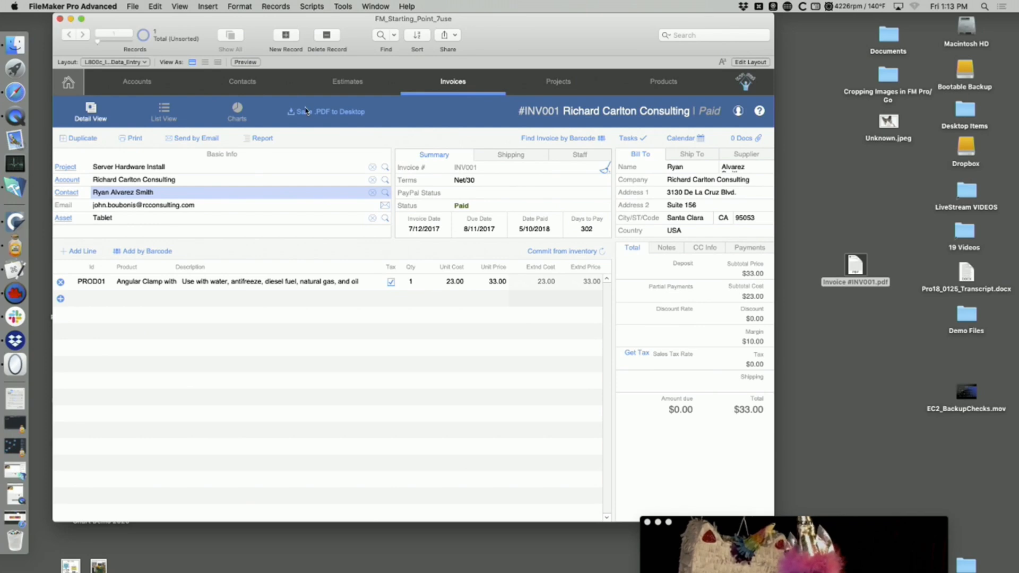
{"action": "mouse_move", "coordinate": [735, 476]}
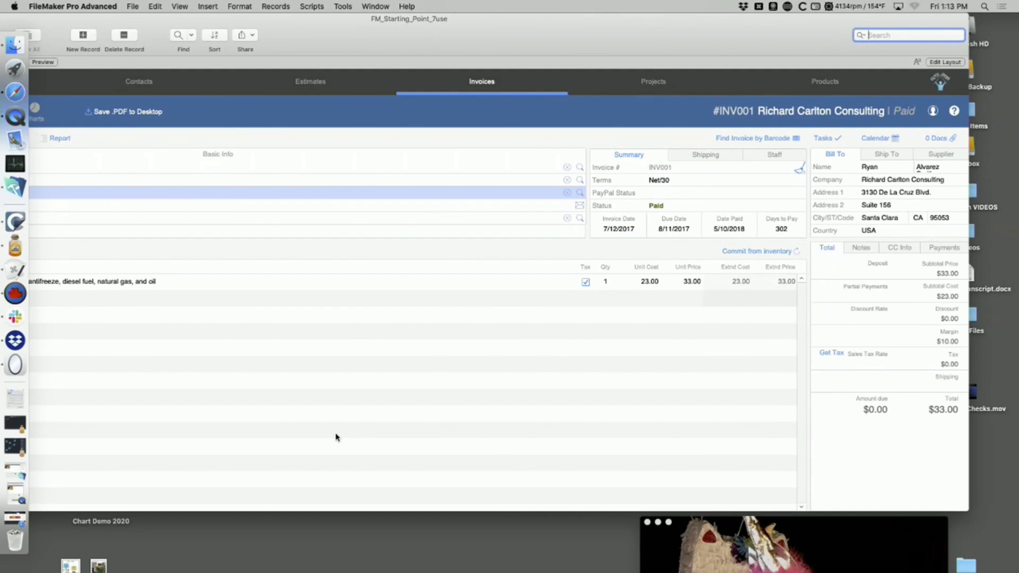
{"action": "left_click", "coordinate": [944, 62]}
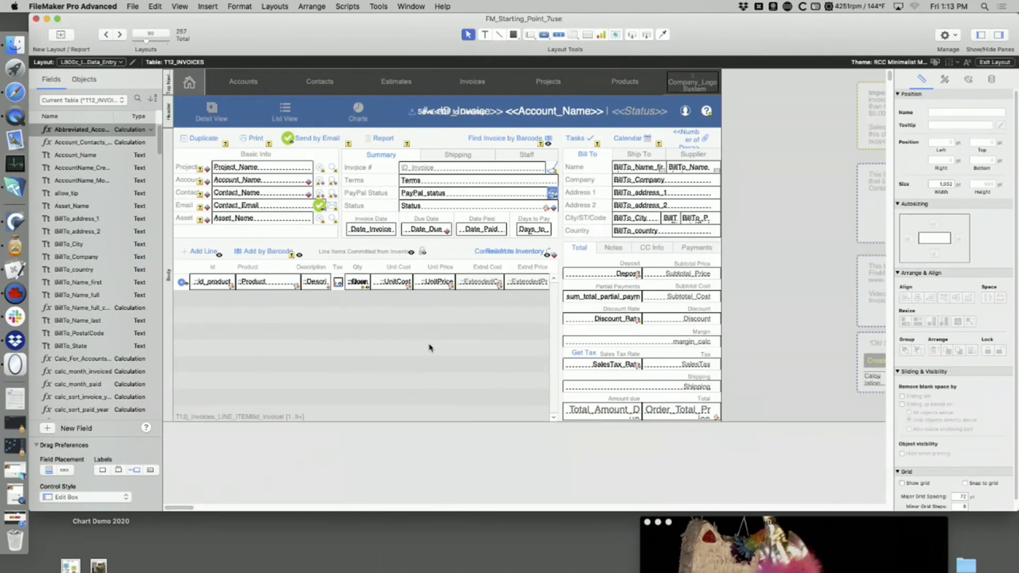
Step: Bring up the Script Workspace and search the script list
{"action": "double_click", "coordinate": [441, 111]}
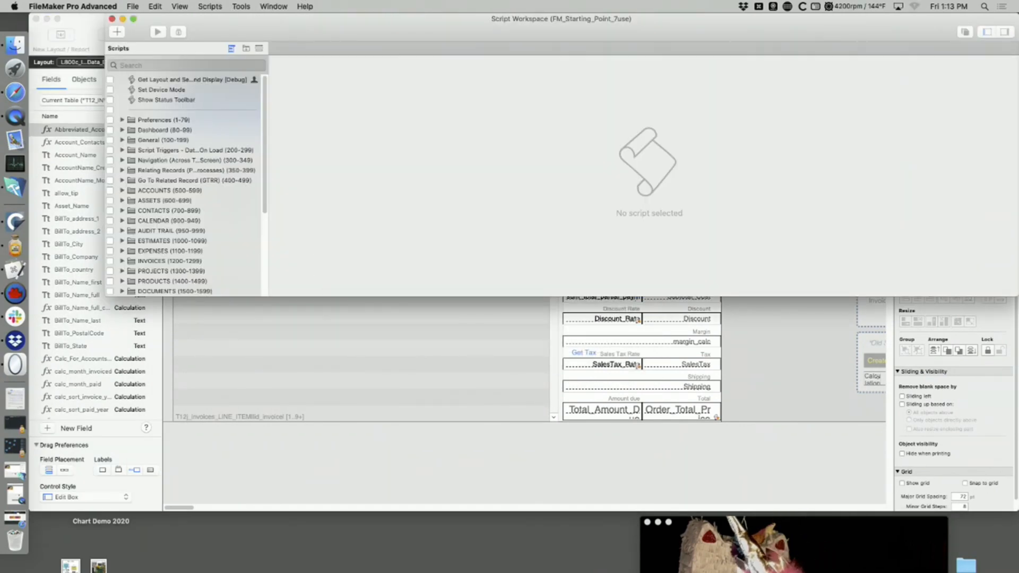
{"action": "type", "text": "1206"}
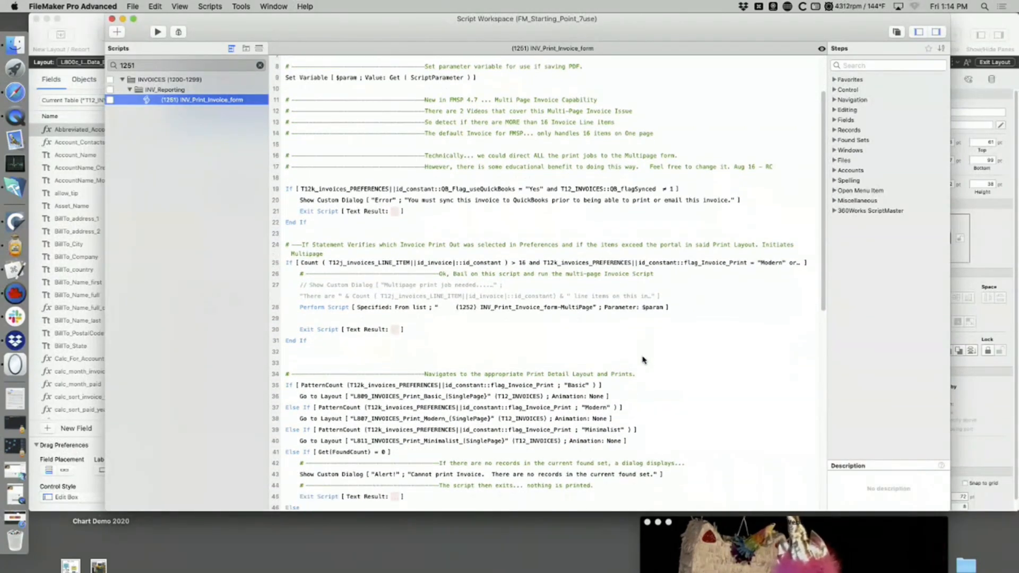
{"action": "mouse_move", "coordinate": [588, 265]}
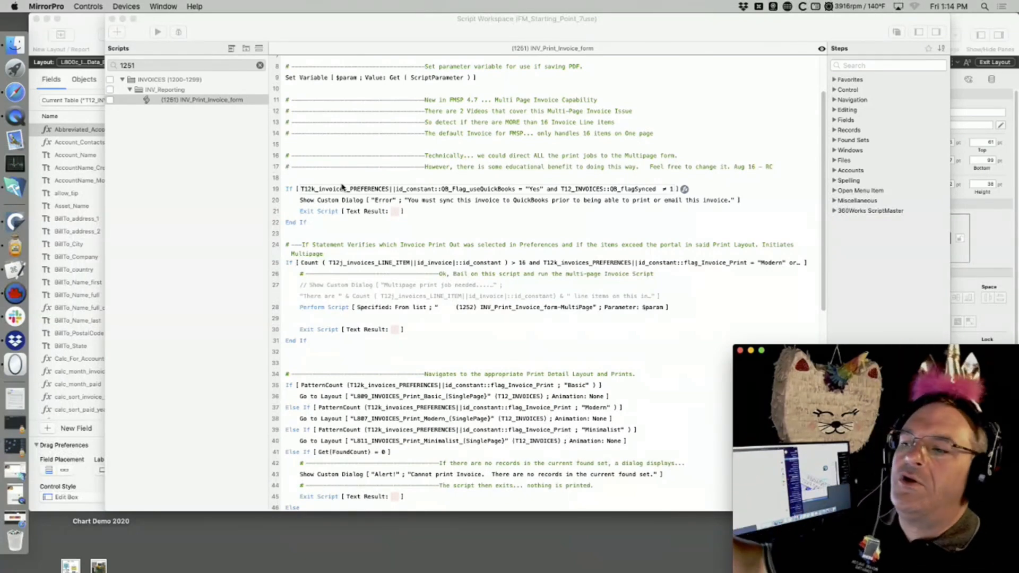
{"action": "mouse_move", "coordinate": [395, 147]}
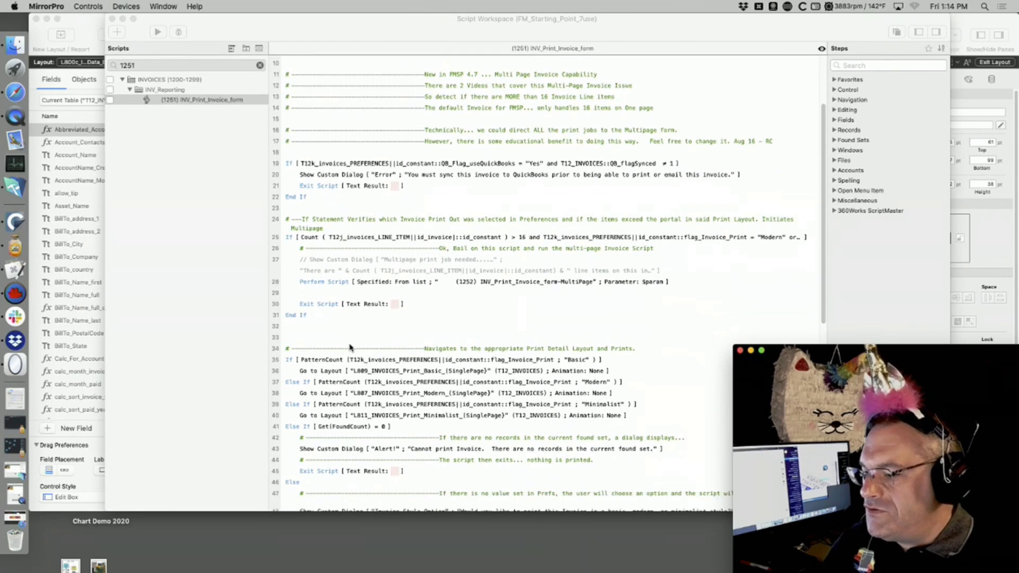
Step: Scroll through INV_Print_Invoice_form's multi-page and layout-choice steps
{"action": "scroll", "scroll_direction": "down", "scroll_amount": 3}
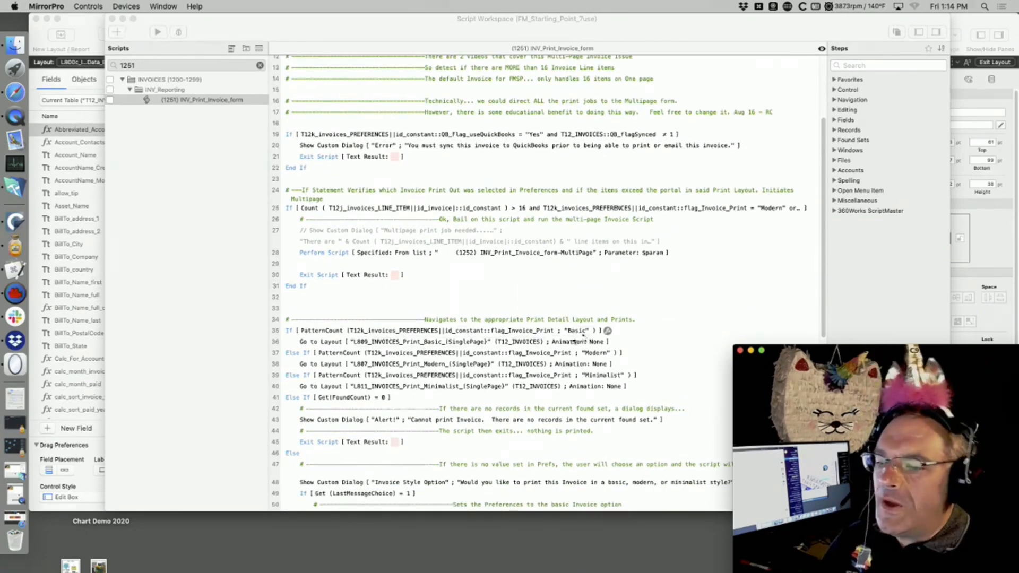
{"action": "scroll", "scroll_direction": "down", "scroll_amount": 3}
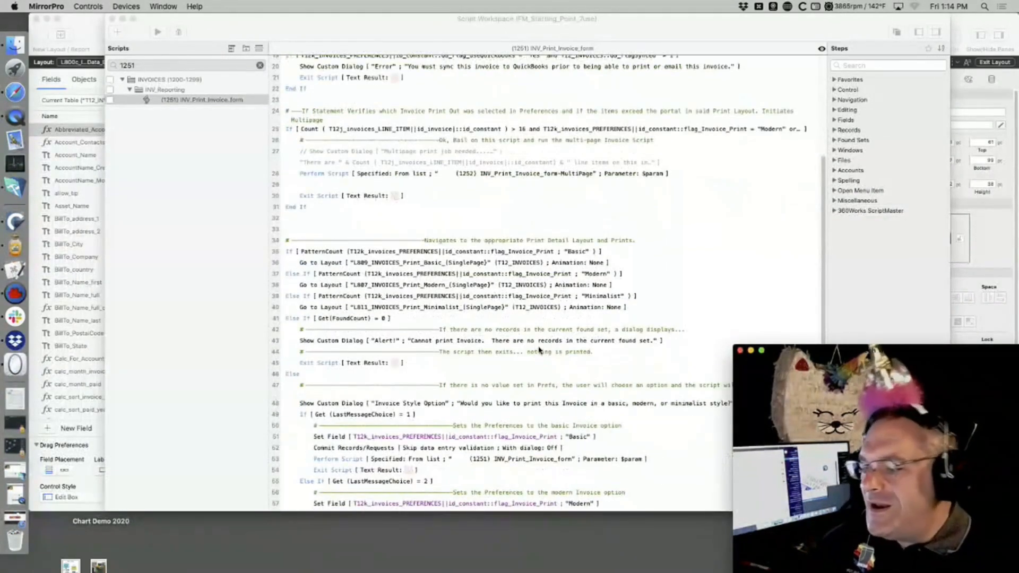
{"action": "scroll", "scroll_direction": "down", "scroll_amount": 3}
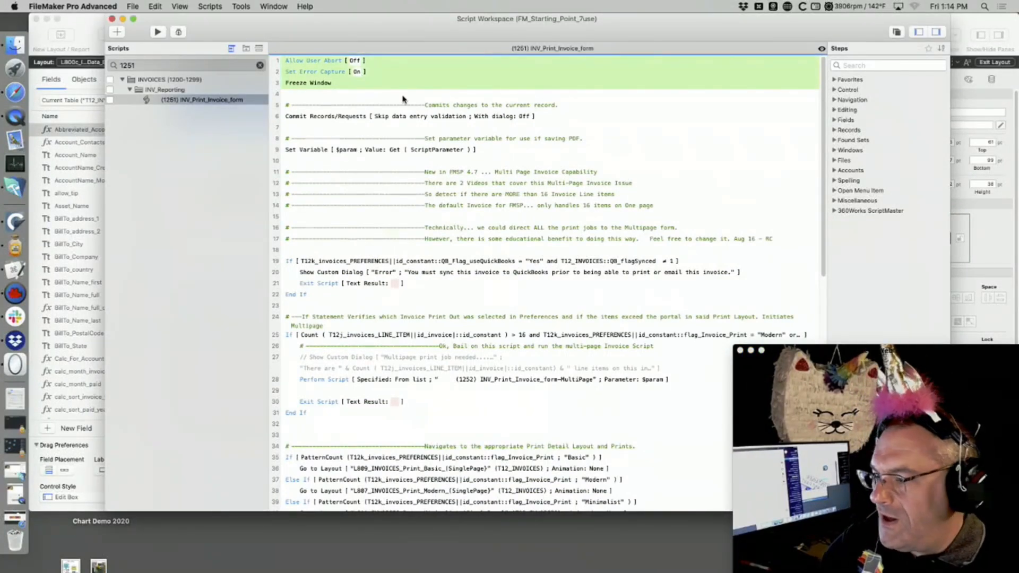
Step: Delete the Freeze Window step and the QuickBooks and multi-page If blocks
{"action": "left_click", "coordinate": [329, 83]}
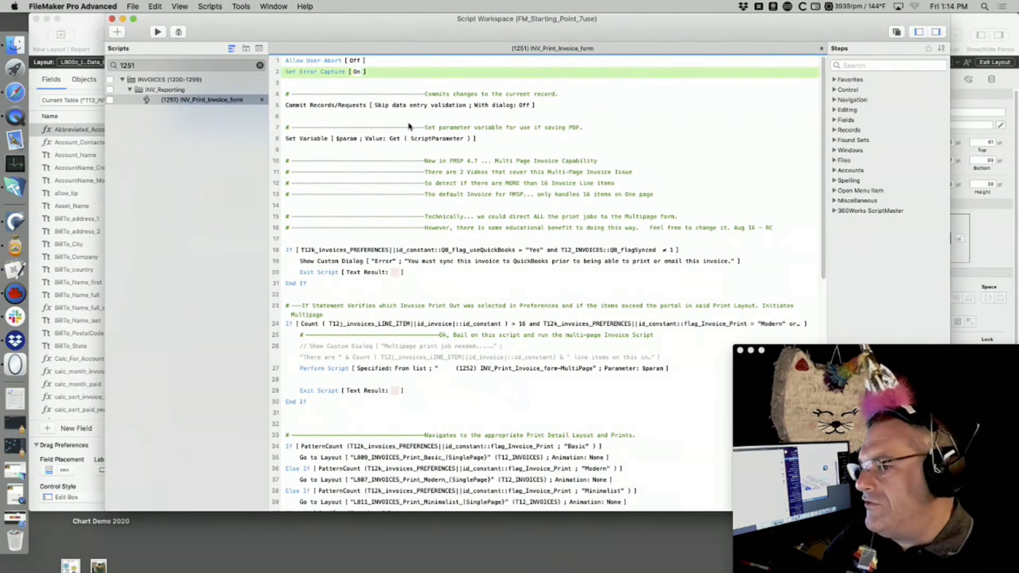
{"action": "left_click", "coordinate": [389, 134]}
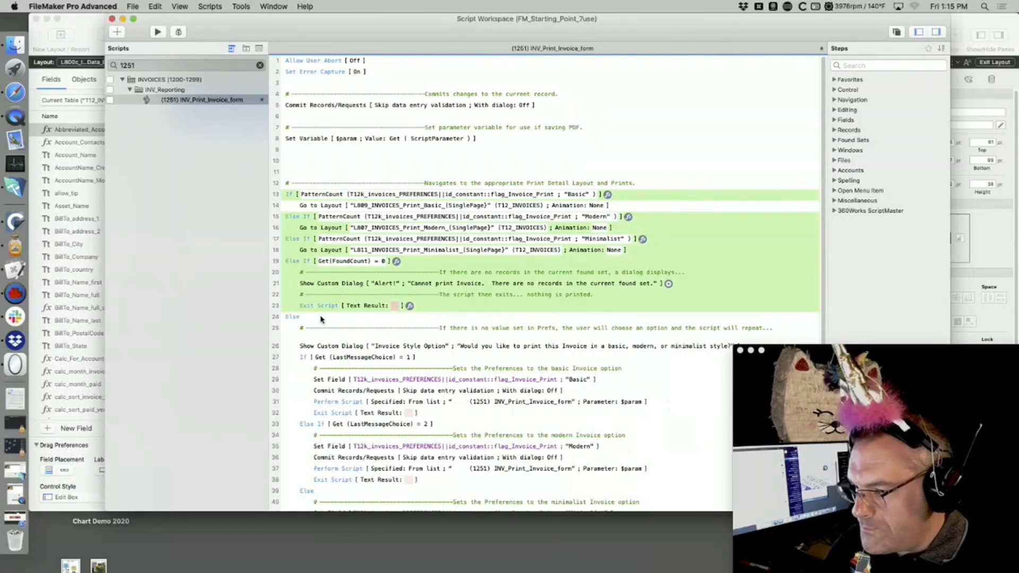
Step: Cut the Set Field Basic, Commit Records and Perform Script steps and paste them above the navigation If block
{"action": "scroll", "scroll_direction": "down", "scroll_amount": 3}
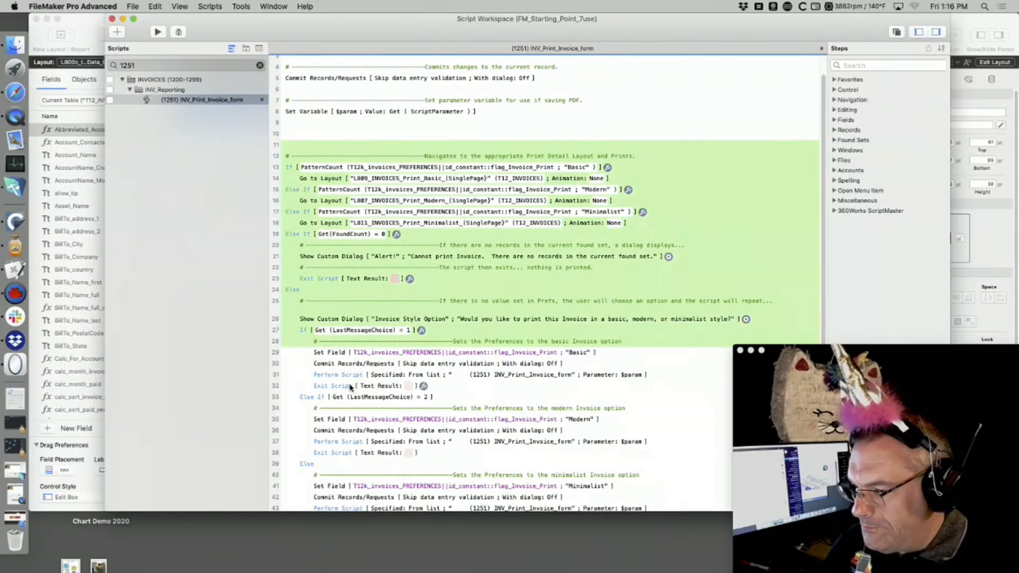
{"action": "left_click", "coordinate": [331, 385]}
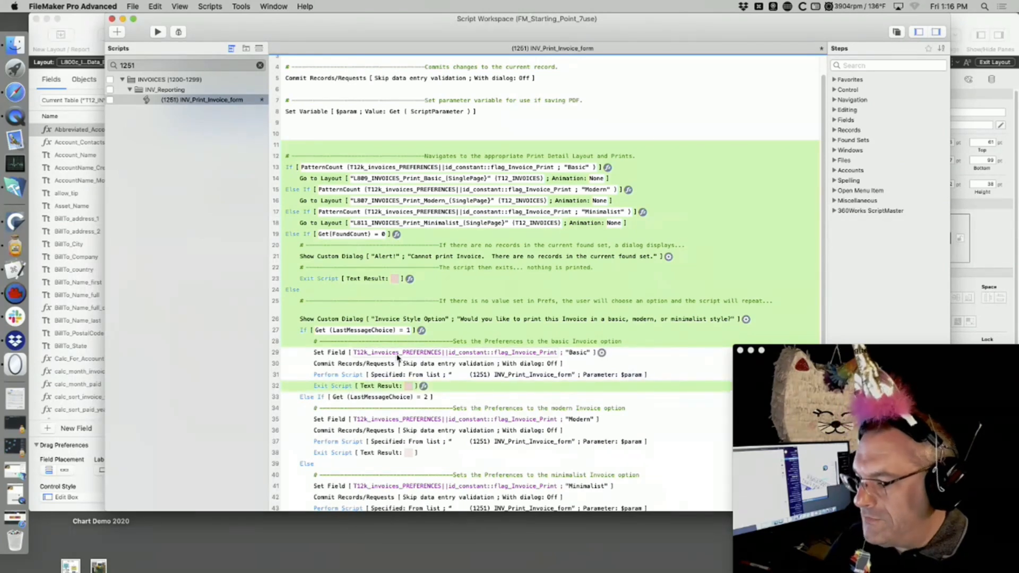
{"action": "scroll", "scroll_direction": "down", "scroll_amount": 3}
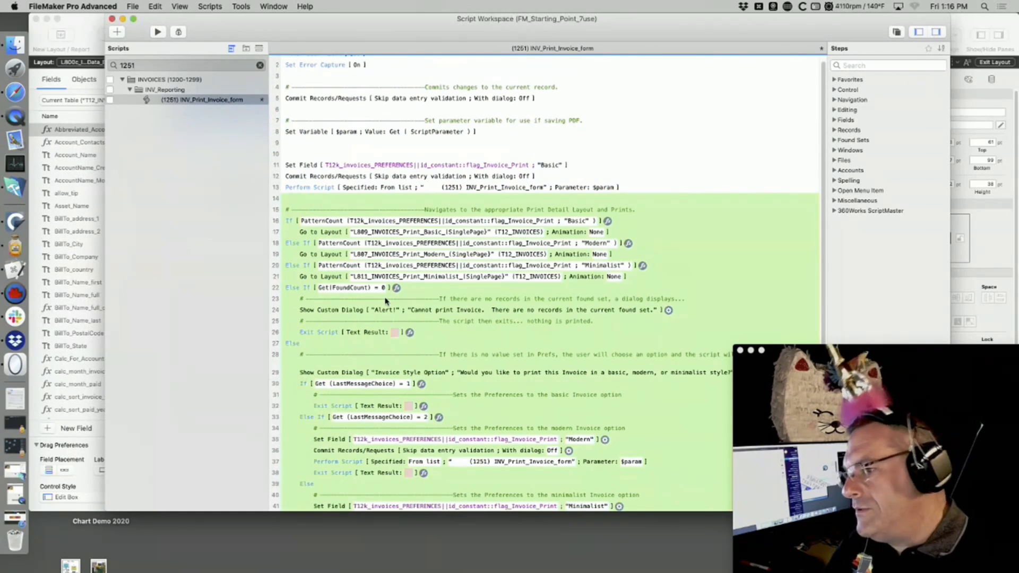
{"action": "scroll", "scroll_direction": "down", "scroll_amount": 3}
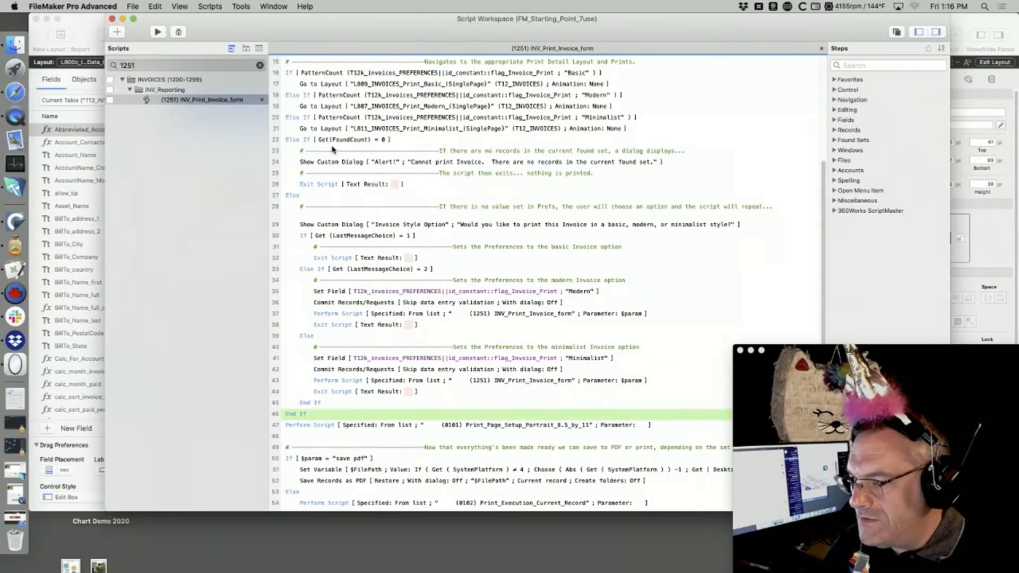
{"action": "left_click", "coordinate": [338, 139]}
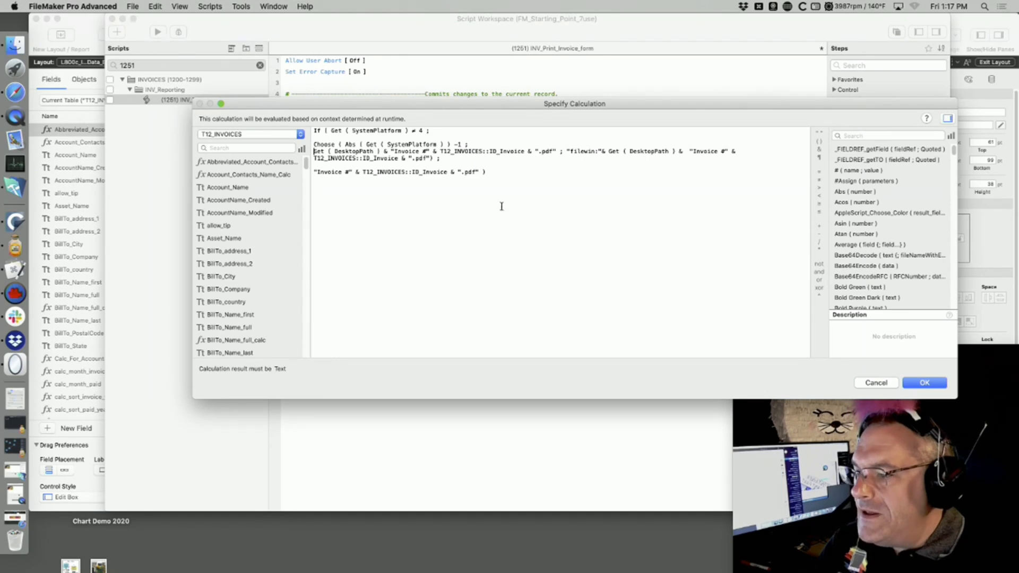
{"action": "mouse_move", "coordinate": [575, 180]}
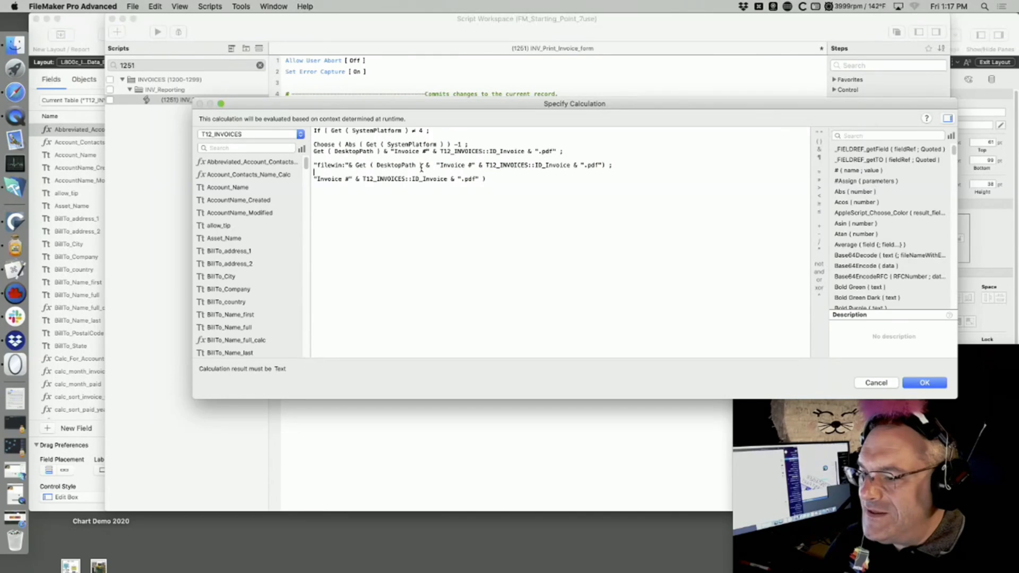
Step: Put the DesktopPath, filewin: and default-name Choose branches on separate lines in the calculation
{"action": "double_click", "coordinate": [388, 166]}
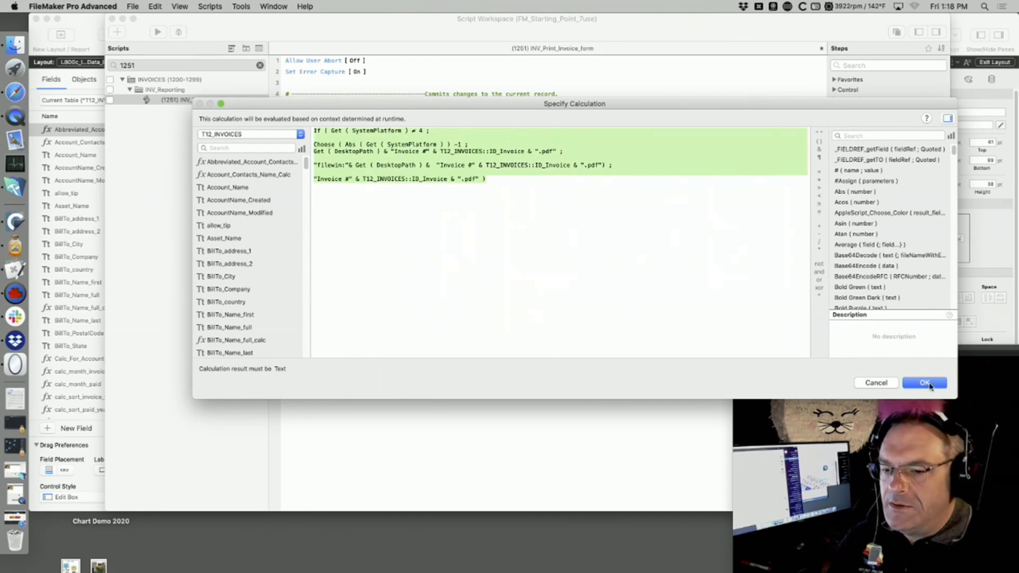
Step: Accept the $FilePath calculation with OK in Specify Calculation
{"action": "left_click", "coordinate": [923, 383]}
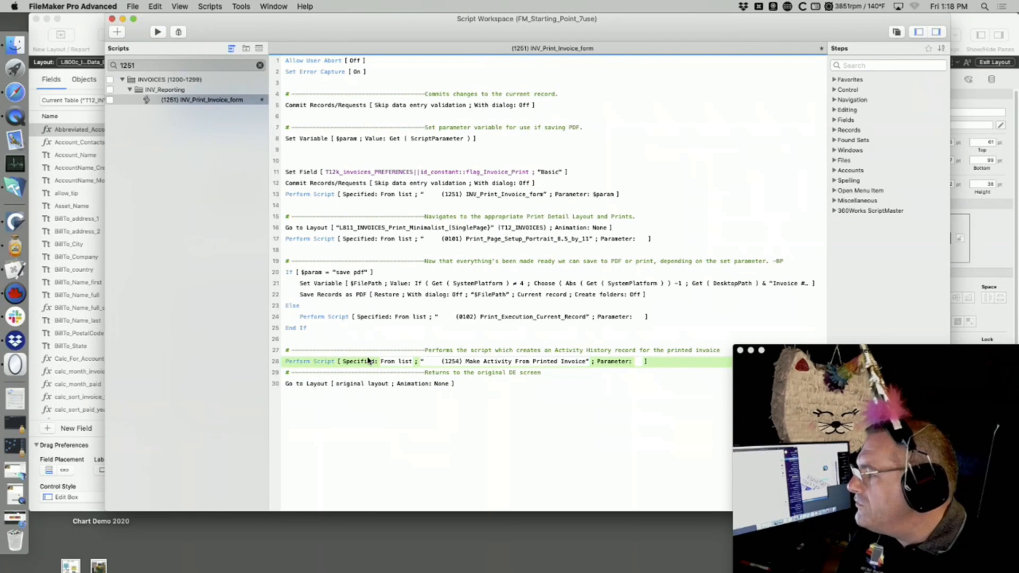
{"action": "mouse_move", "coordinate": [447, 432]}
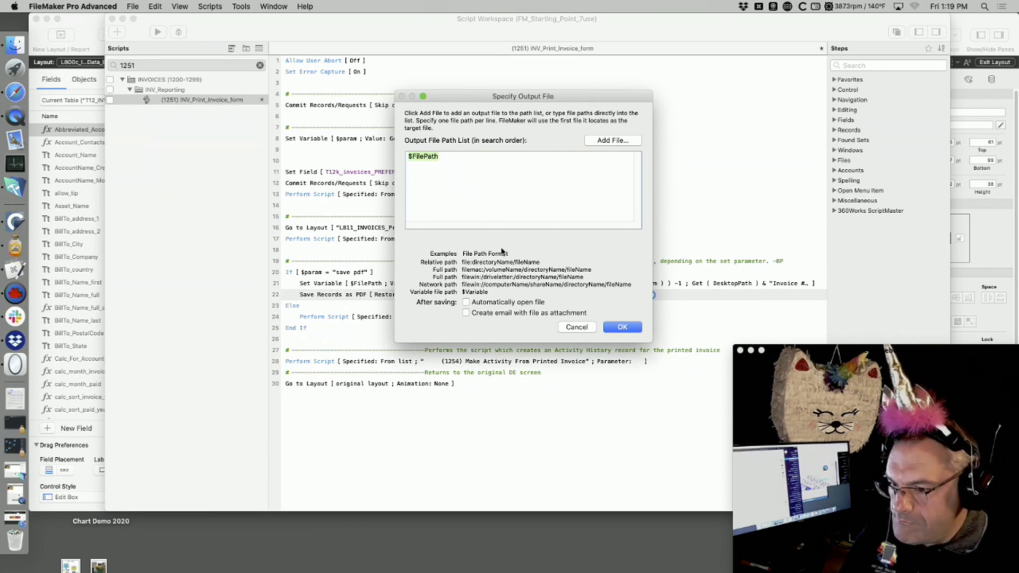
Step: Review the invoice PDF step's Document and Security options and cancel out without changes
{"action": "left_click", "coordinate": [621, 327]}
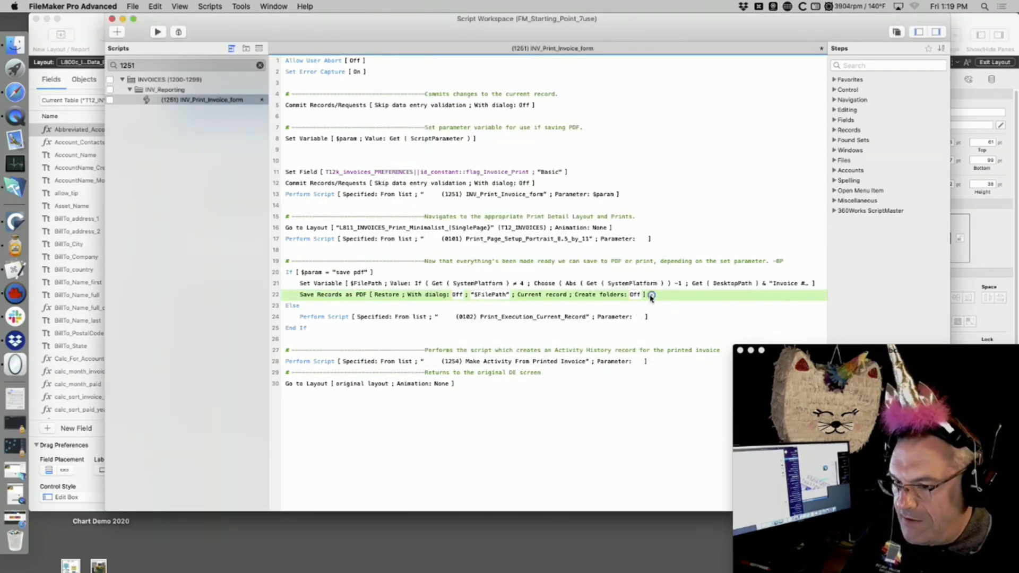
{"action": "left_click", "coordinate": [651, 295]}
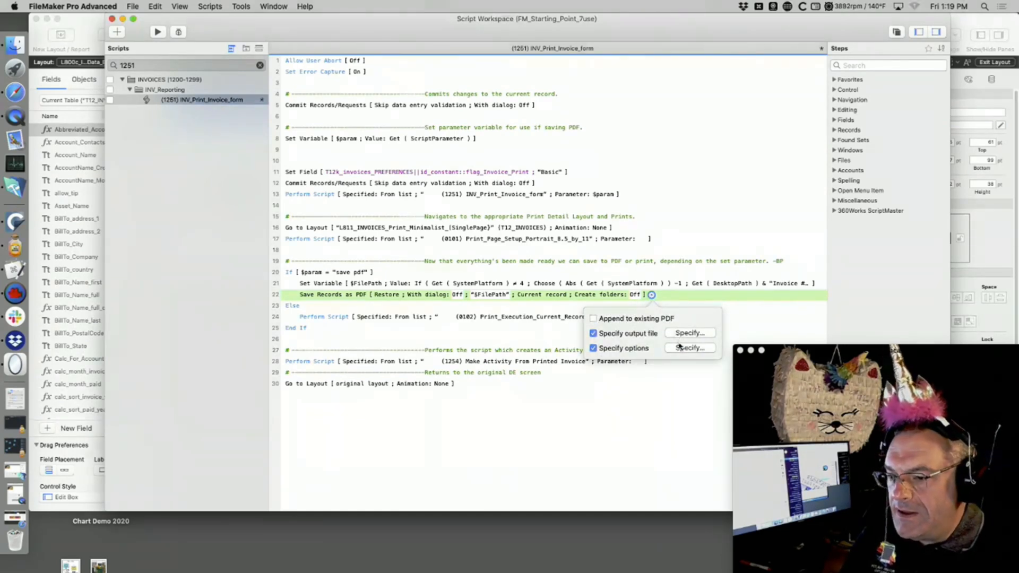
{"action": "left_click", "coordinate": [690, 348]}
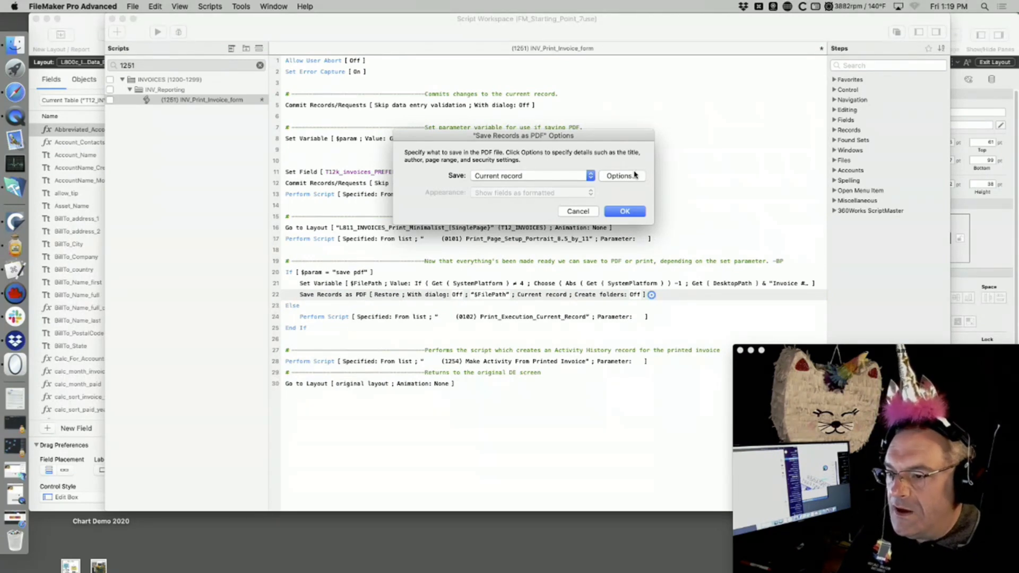
{"action": "left_click", "coordinate": [620, 175]}
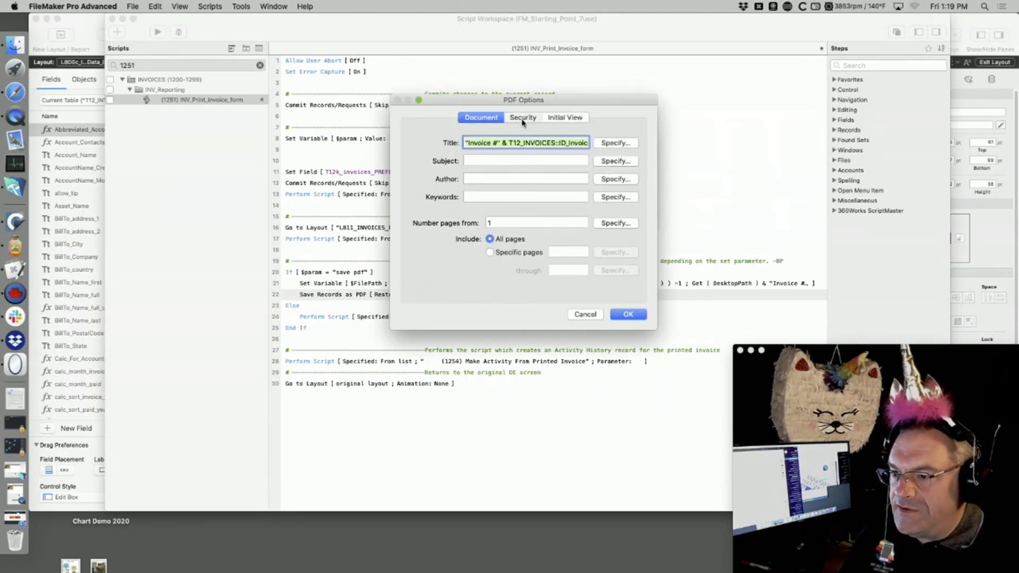
{"action": "left_click", "coordinate": [522, 117]}
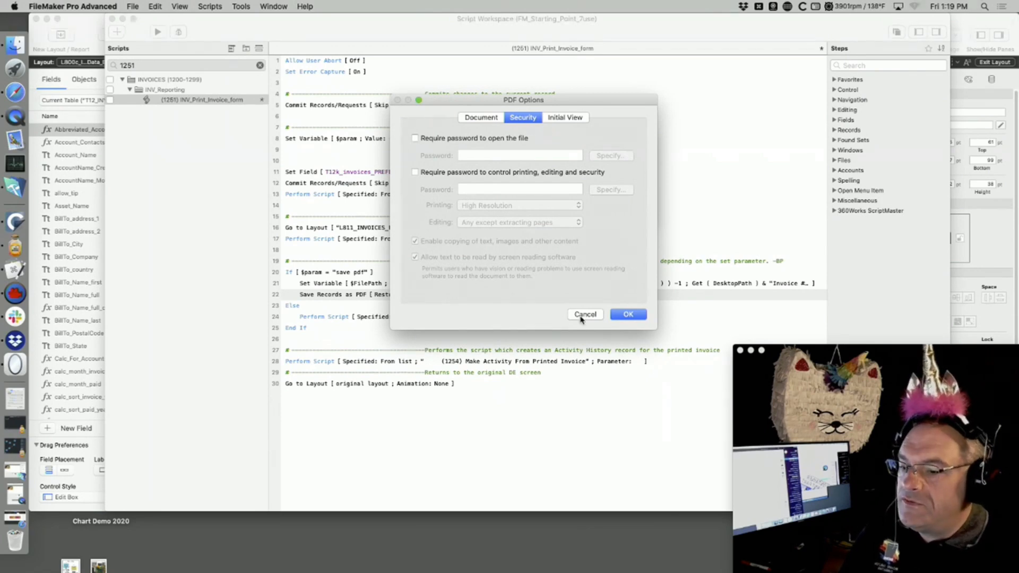
{"action": "left_click", "coordinate": [585, 314]}
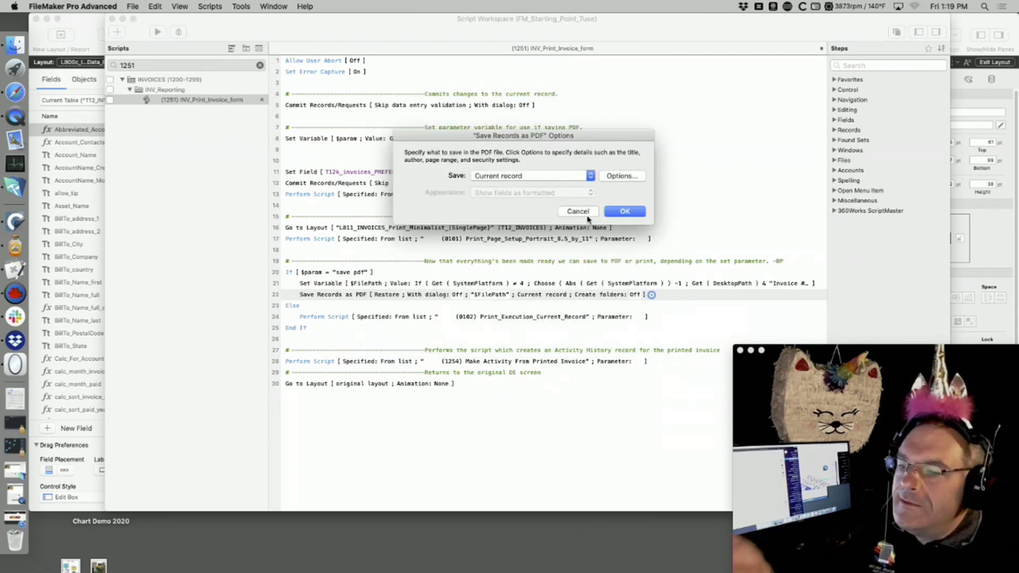
{"action": "left_click", "coordinate": [624, 210]}
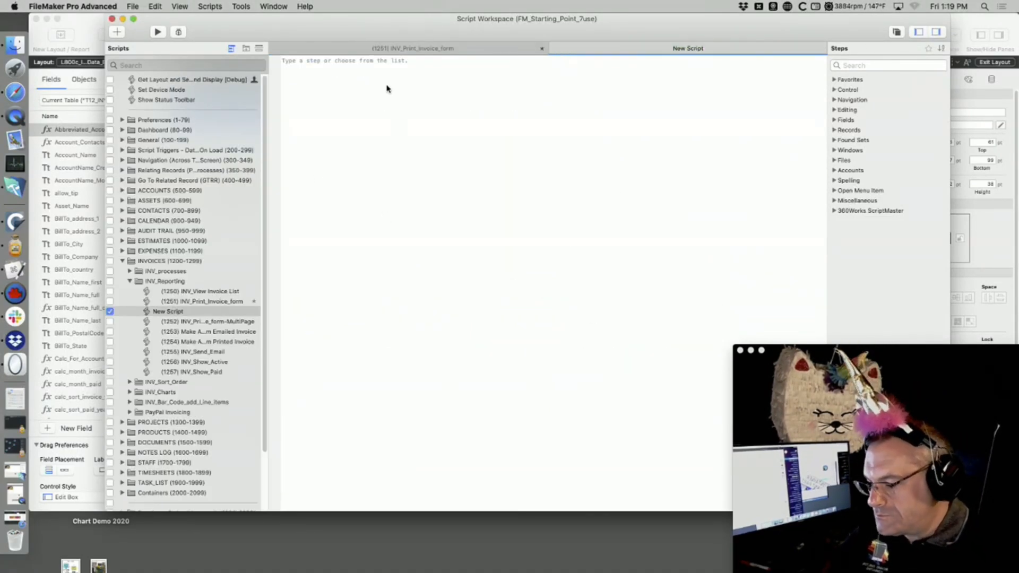
Step: Add a Save Records as PDF step for the records being browsed and bring up its PDF options
{"action": "type", "text": "save"}
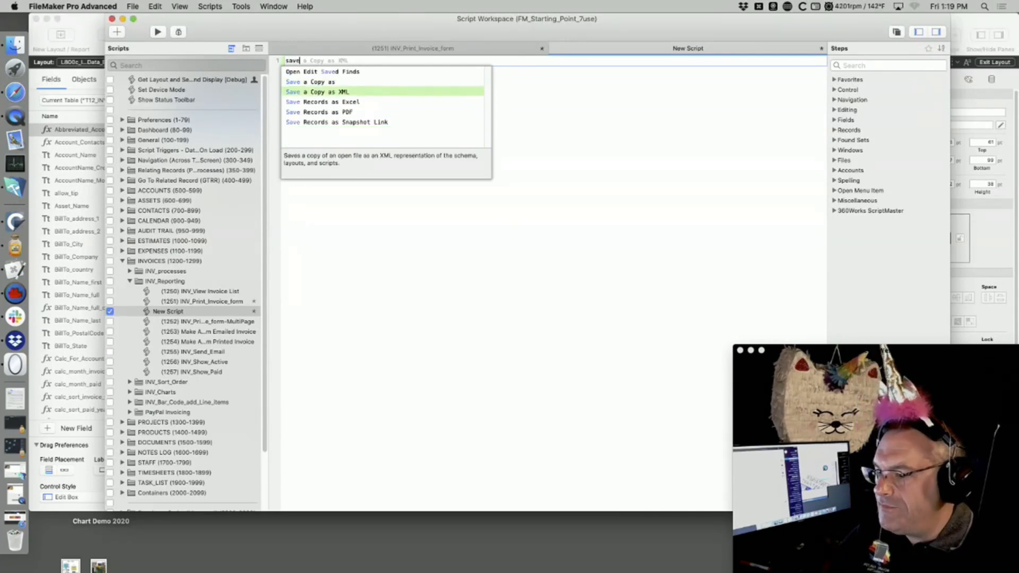
{"action": "left_click", "coordinate": [319, 111]}
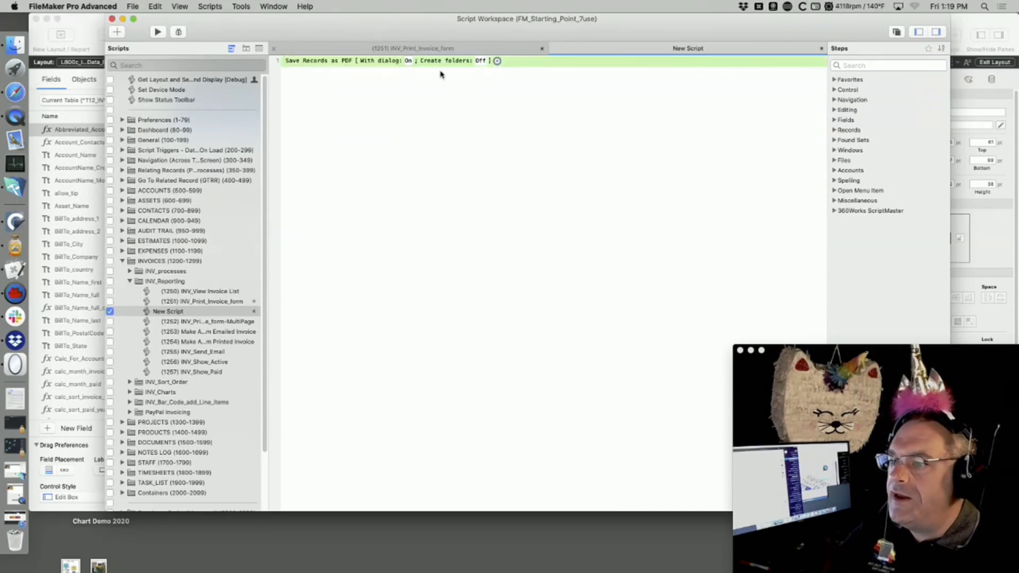
{"action": "left_click", "coordinate": [497, 60]}
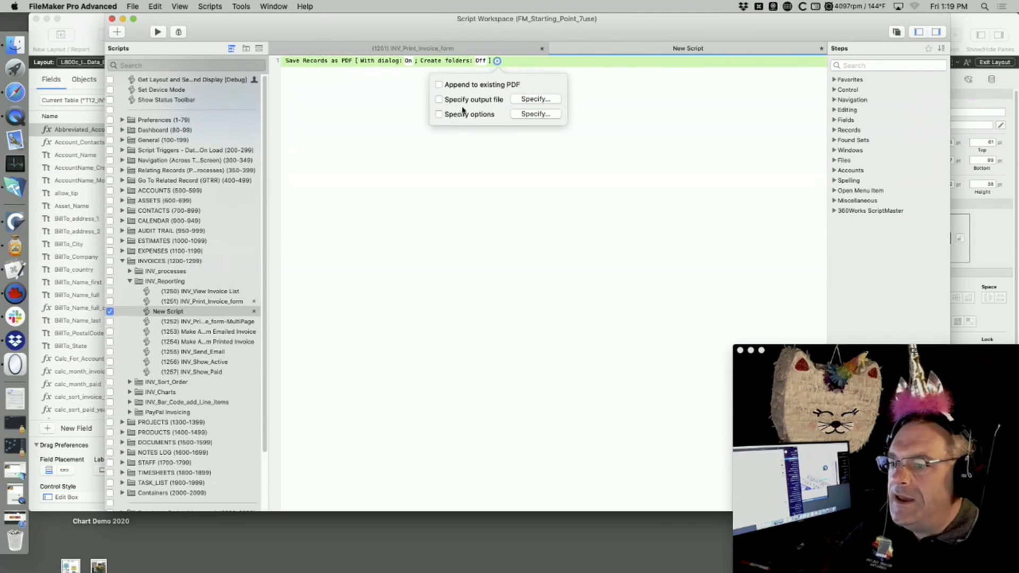
{"action": "left_click", "coordinate": [535, 98]}
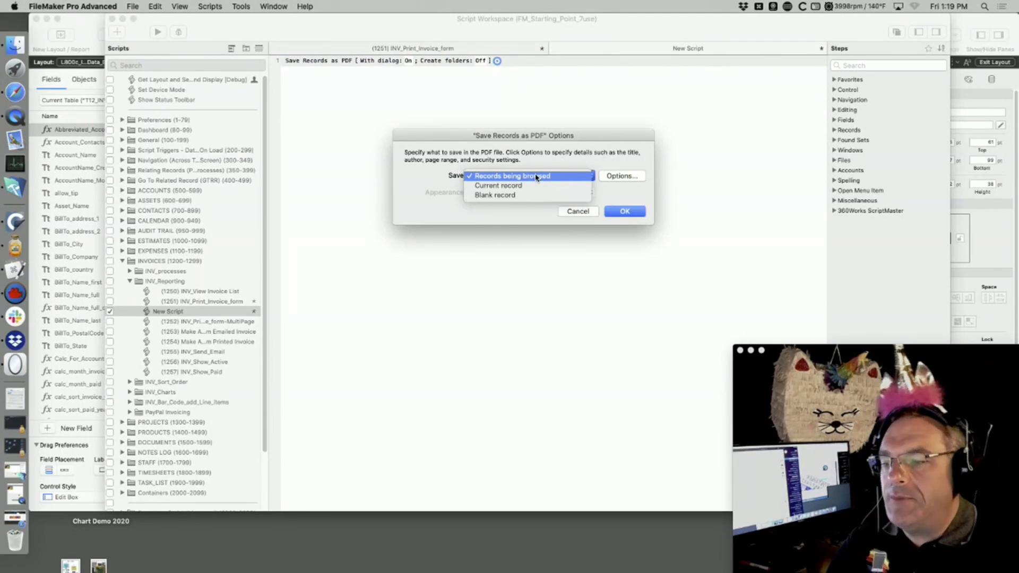
{"action": "mouse_move", "coordinate": [526, 184]}
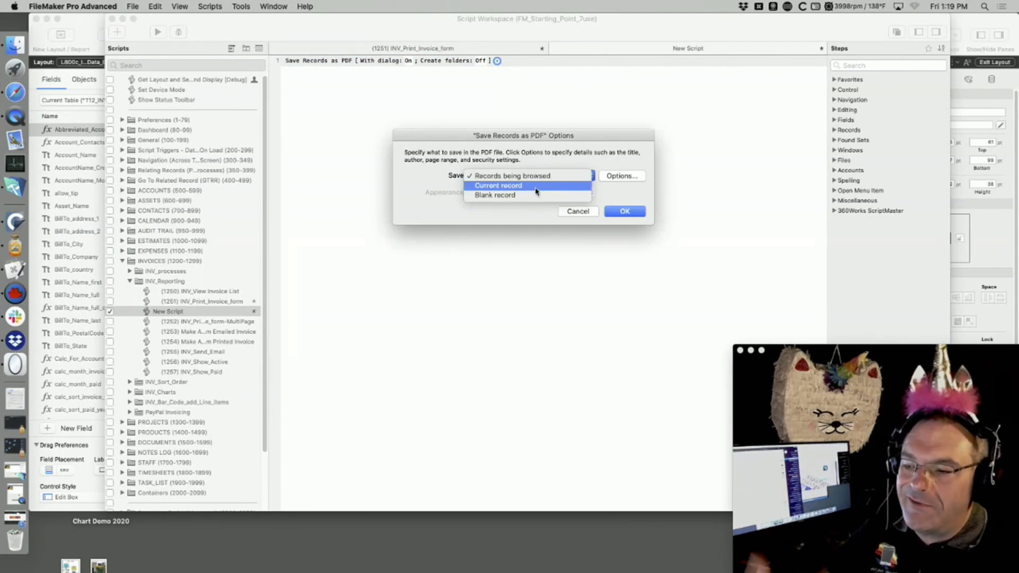
{"action": "left_click", "coordinate": [527, 175]}
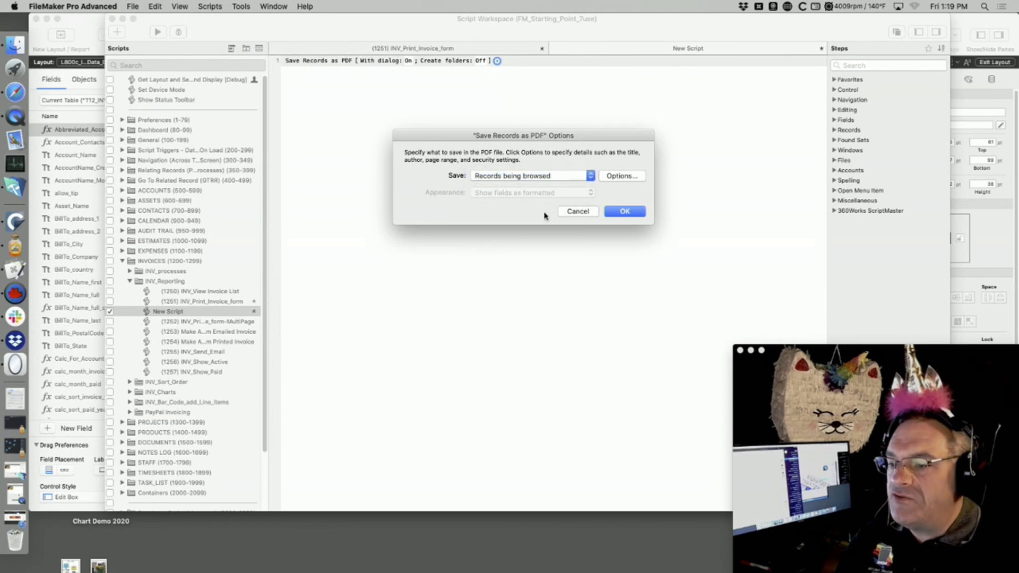
{"action": "left_click", "coordinate": [621, 175]}
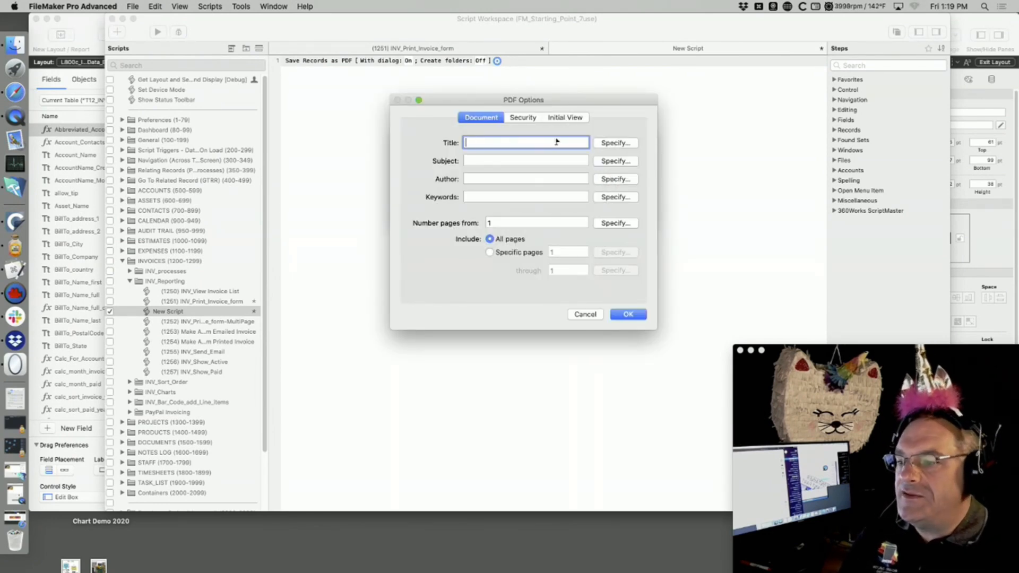
{"action": "mouse_move", "coordinate": [635, 232]}
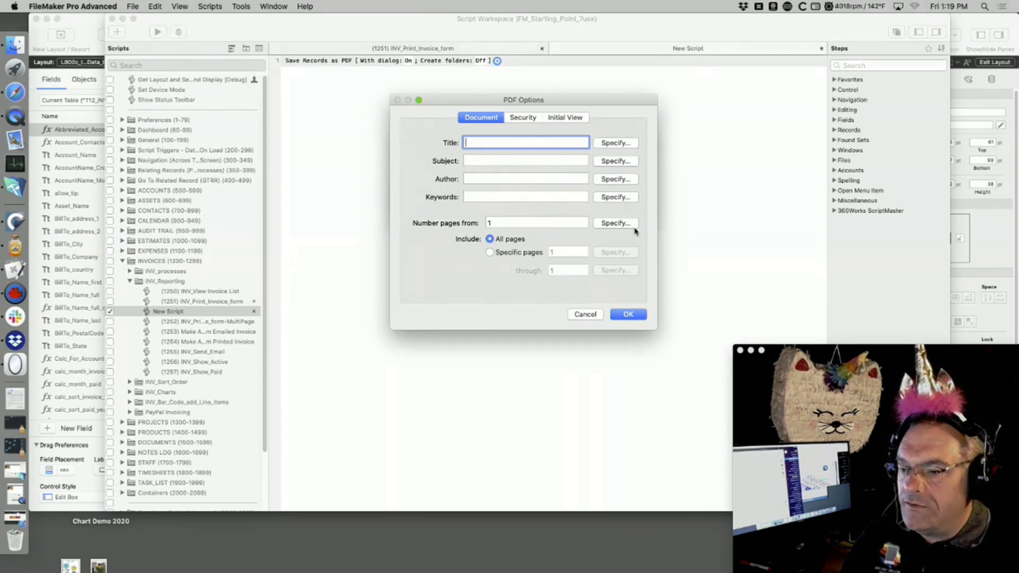
Step: Try Require password to open the PDF on the Security tab, then discard the change
{"action": "left_click", "coordinate": [522, 118]}
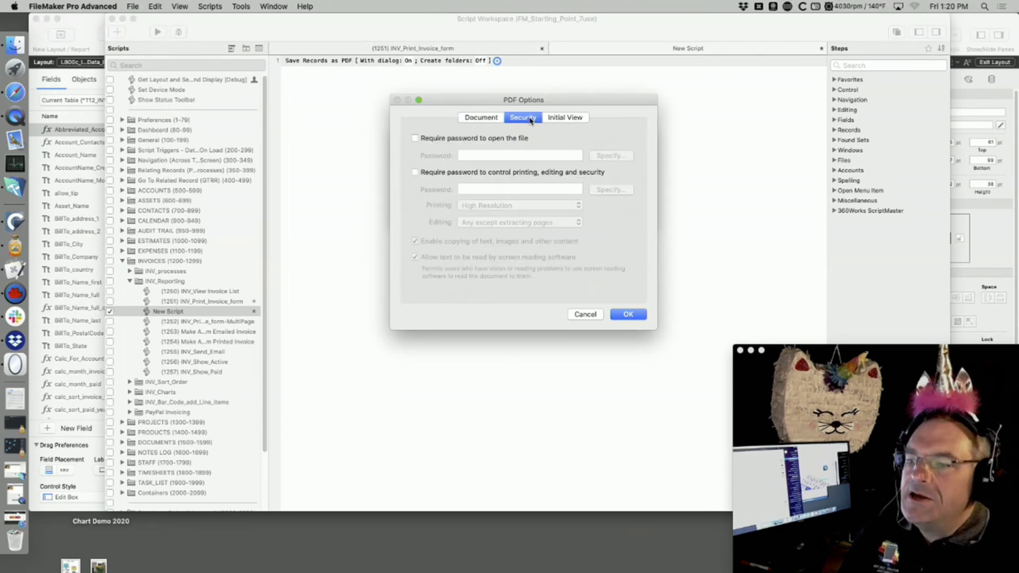
{"action": "left_click", "coordinate": [415, 138]}
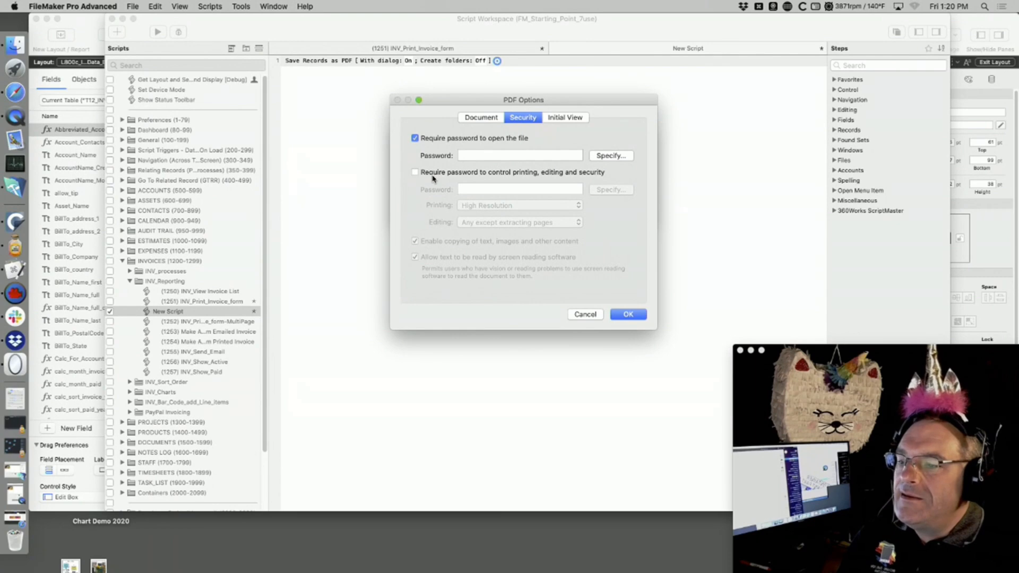
{"action": "mouse_move", "coordinate": [491, 148]}
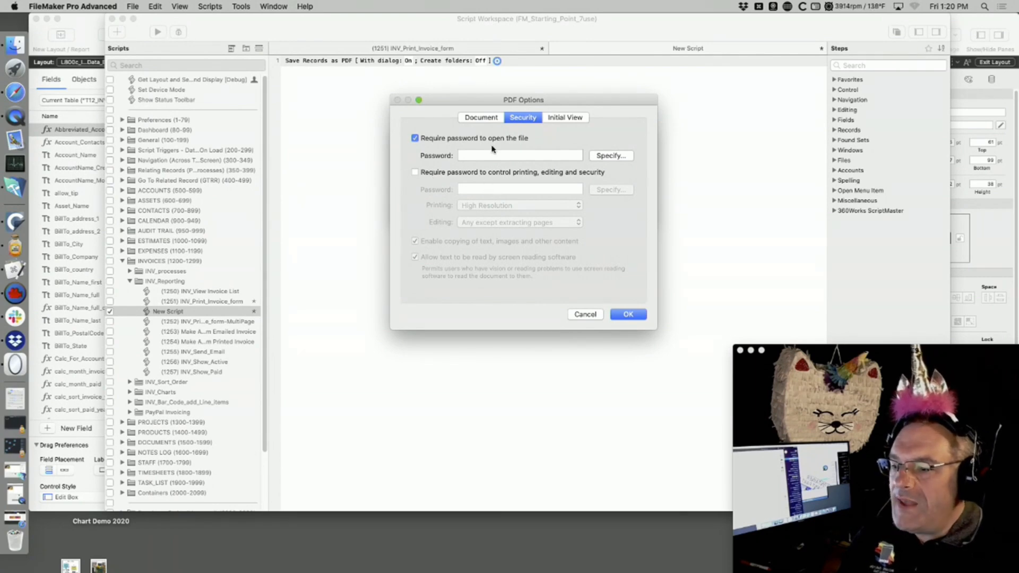
{"action": "left_click", "coordinate": [566, 117]}
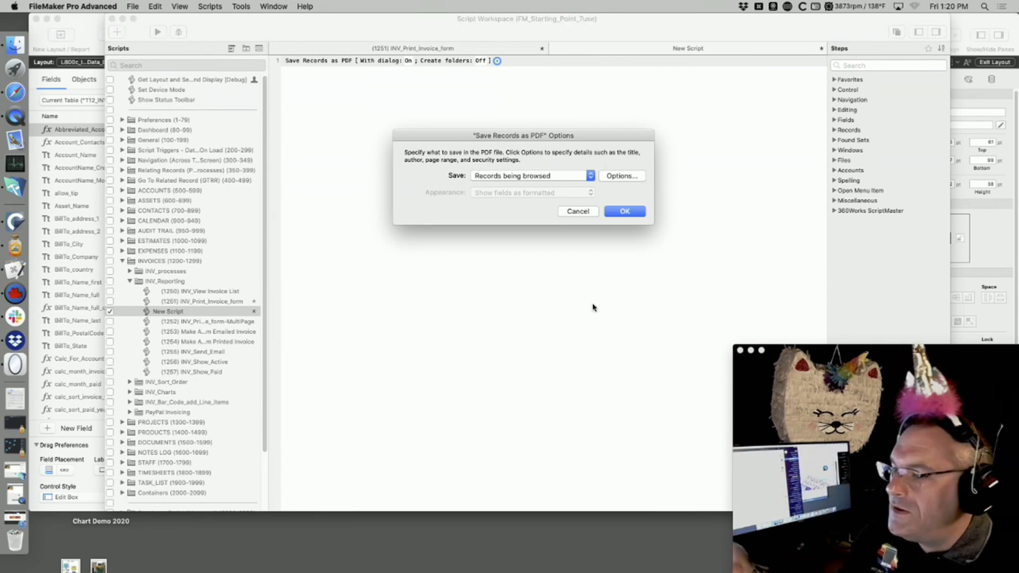
Step: Return to the PDF step's Security settings with no passwords required
{"action": "left_click", "coordinate": [620, 176]}
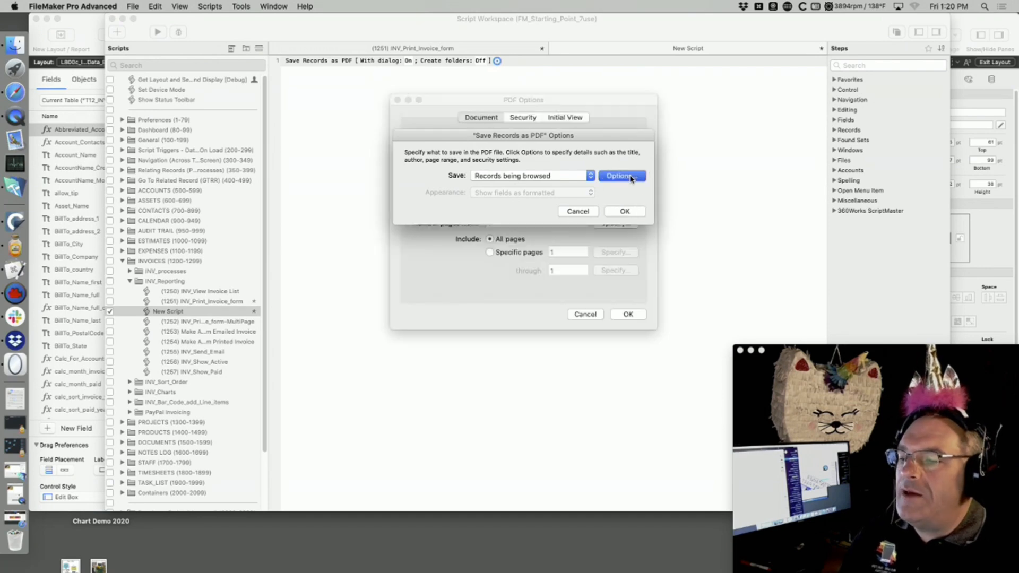
{"action": "left_click", "coordinate": [618, 175]}
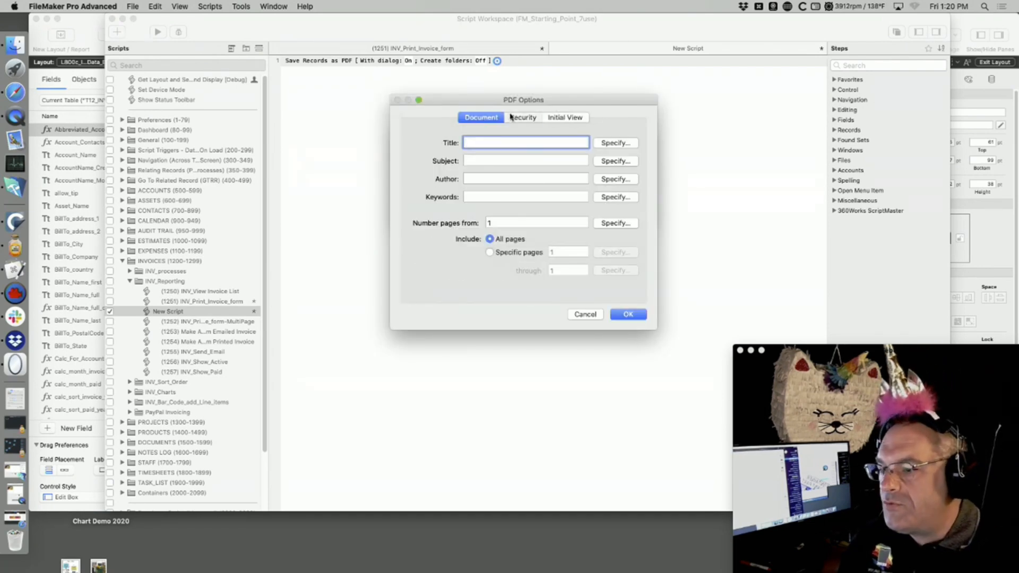
{"action": "left_click", "coordinate": [522, 118]}
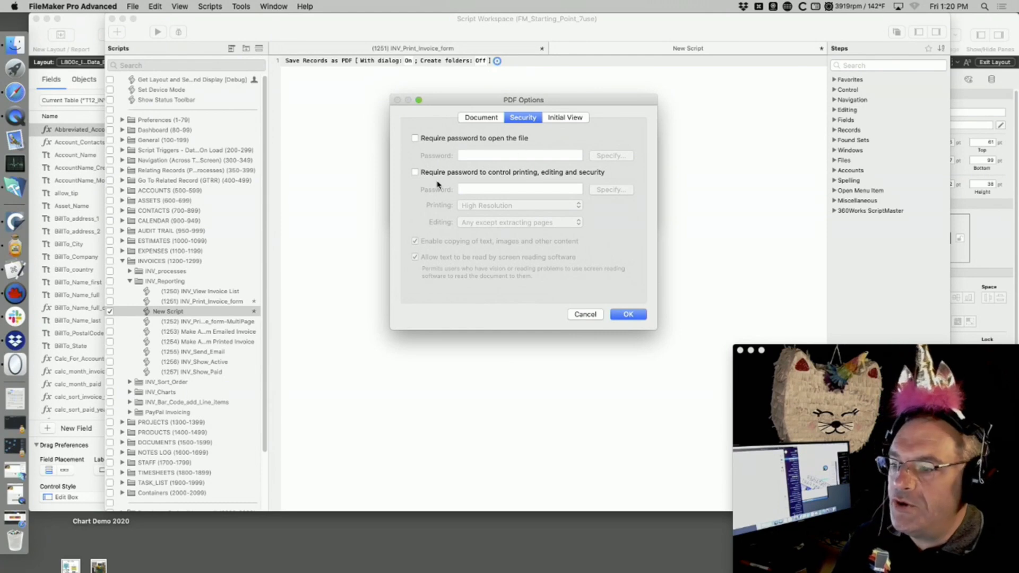
Step: Require a password to control printing and editing, with Printing and Editing Not Permitted
{"action": "left_click", "coordinate": [414, 172]}
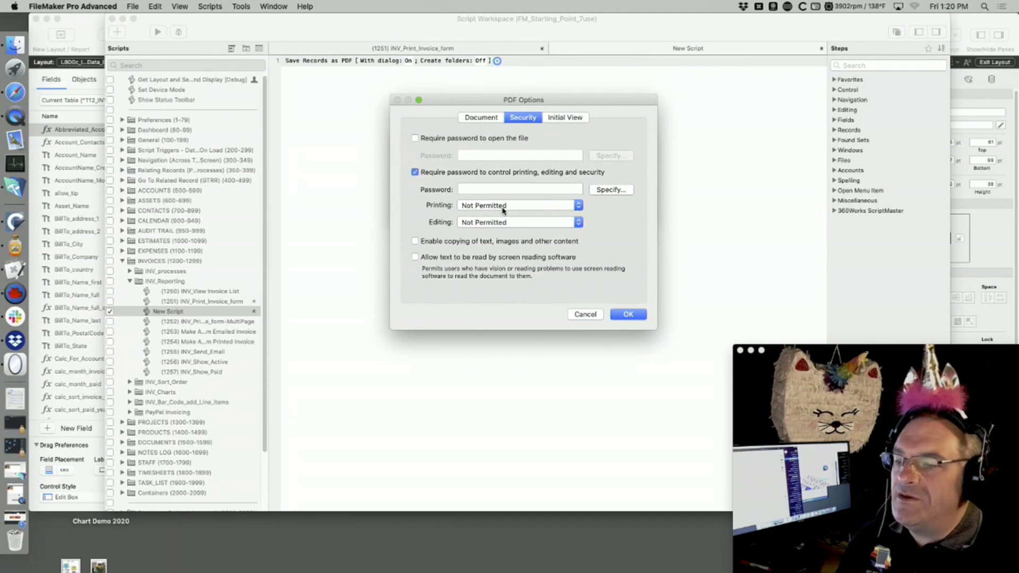
{"action": "mouse_move", "coordinate": [519, 233]}
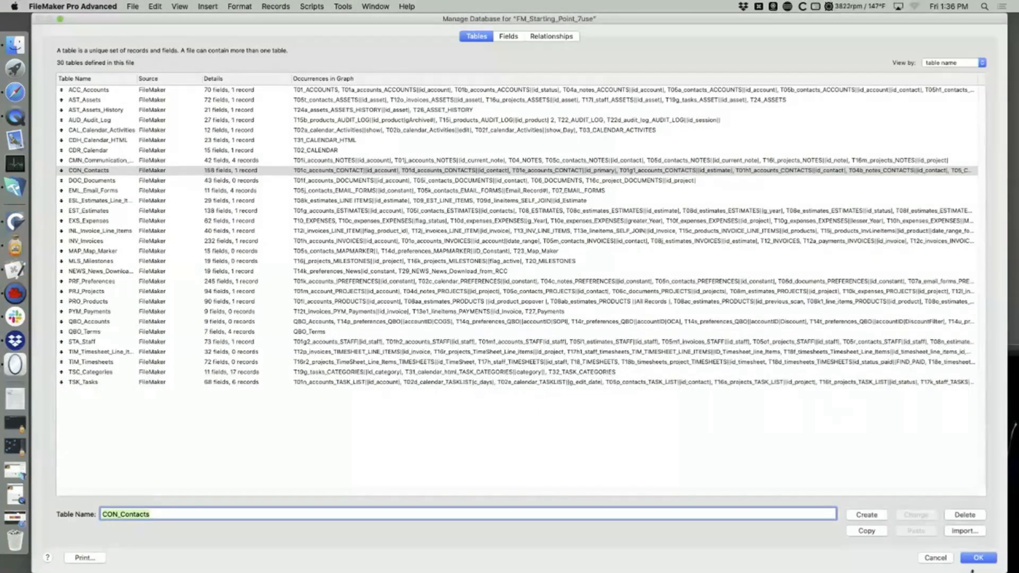
Step: Close Manage Database to return to the contact record showing its Invoice Printed note
{"action": "left_click", "coordinate": [978, 558]}
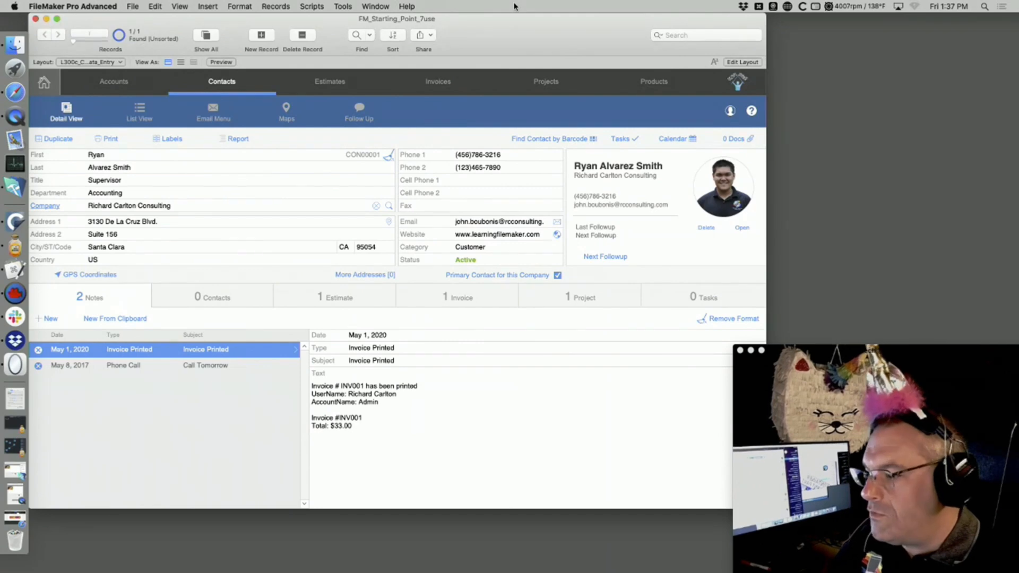
{"action": "mouse_move", "coordinate": [637, 95]}
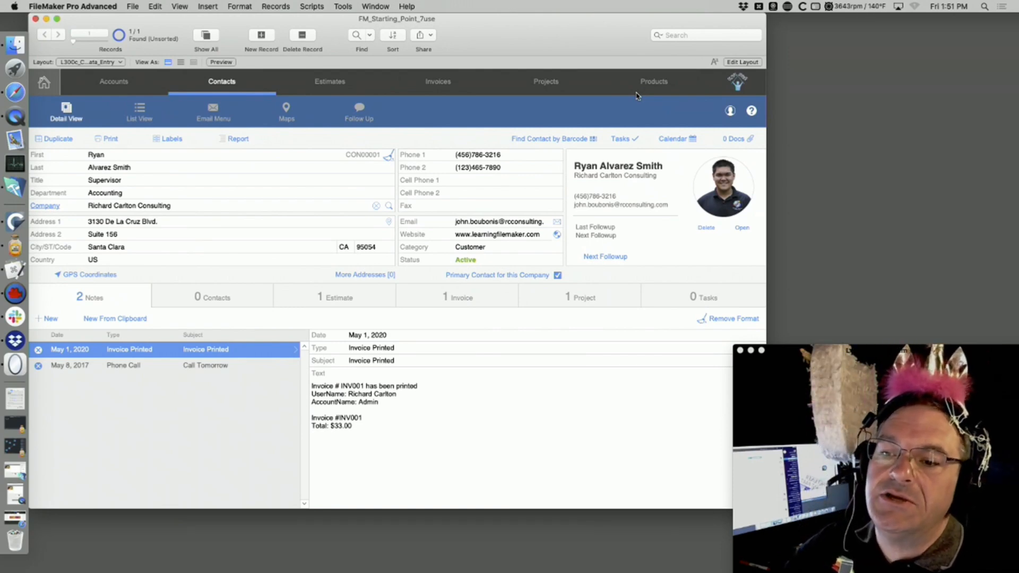
{"action": "mouse_move", "coordinate": [629, 94]}
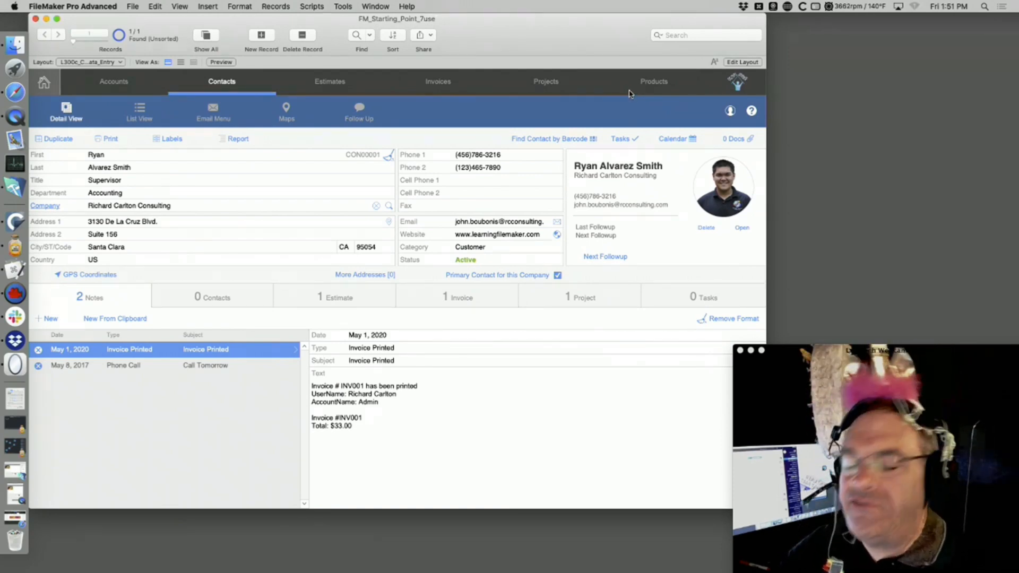